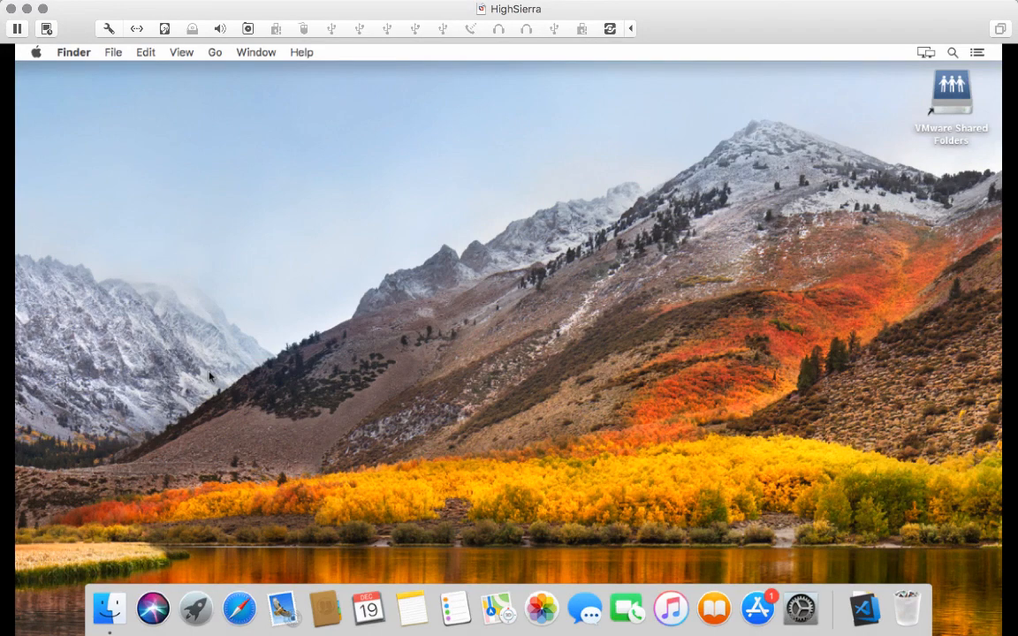
mouse_move(319, 312)
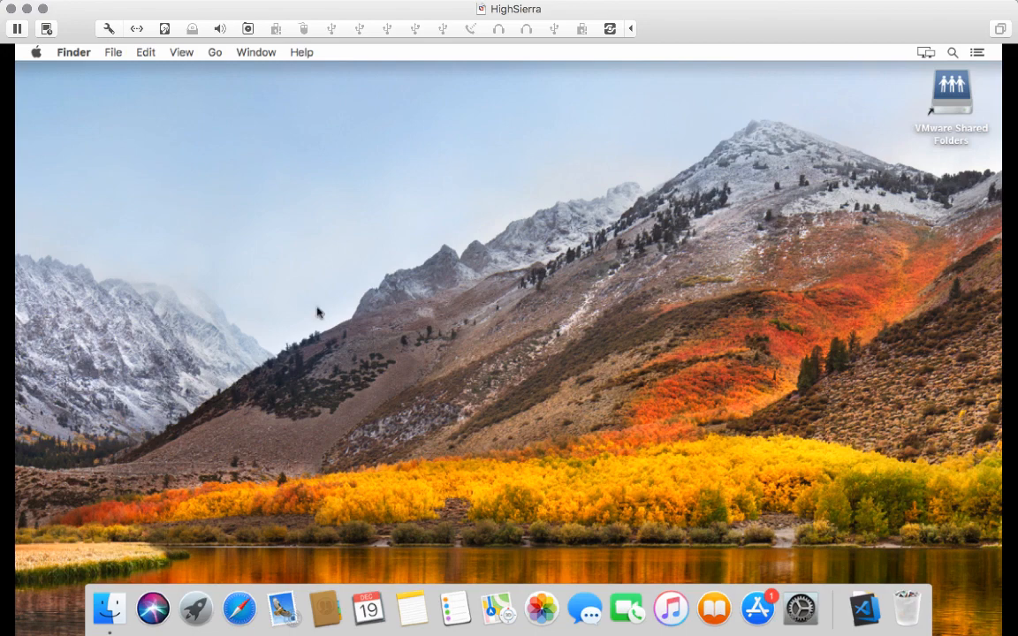
mouse_move(237, 320)
type("git --ve")
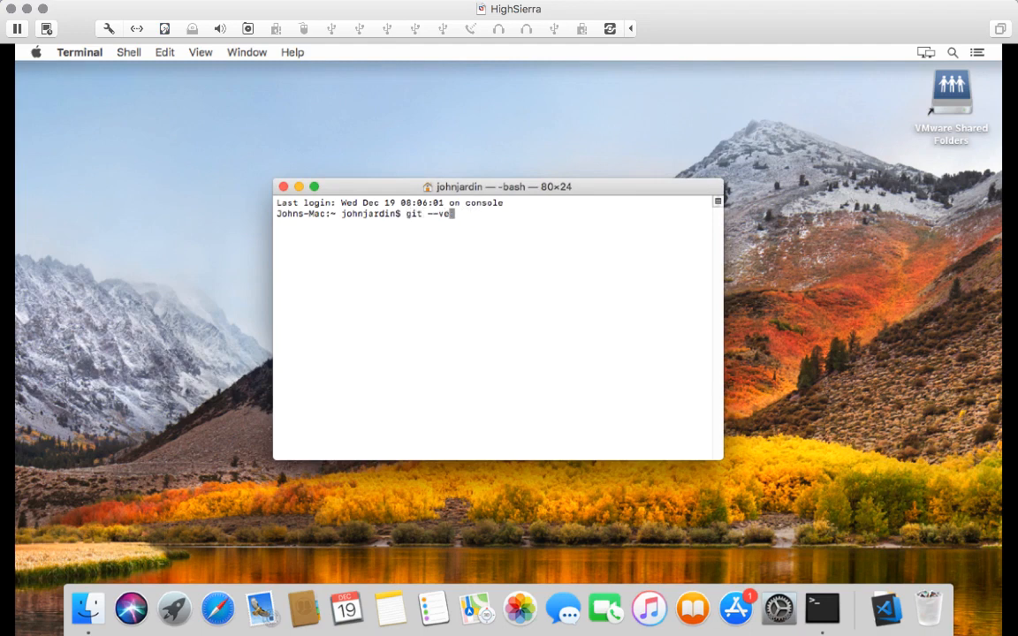
- Run the git version check and install the command line developer tools when prompted
type("rs")
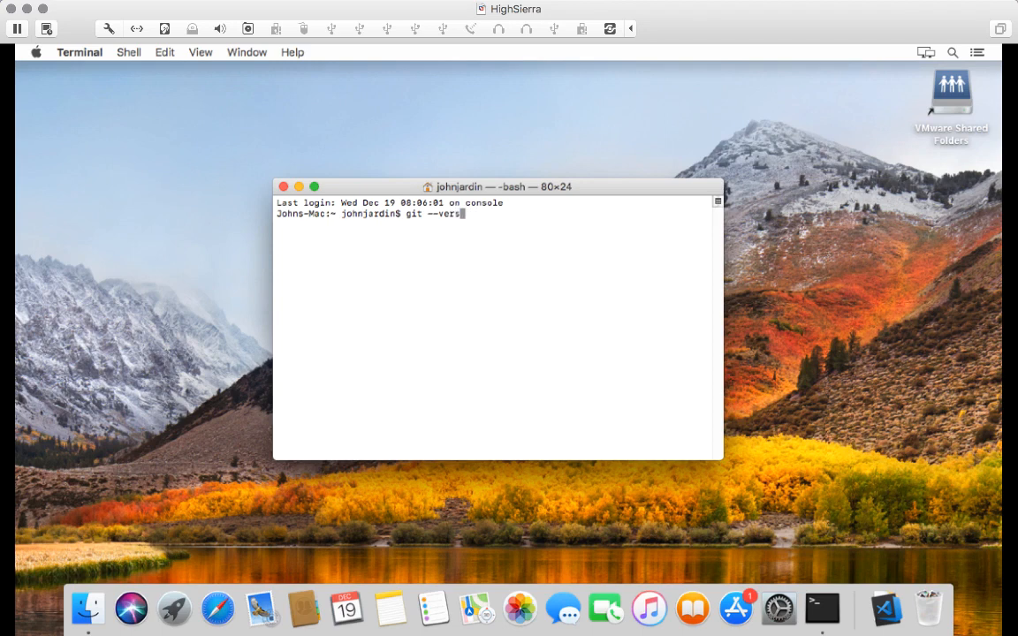
key("Return")
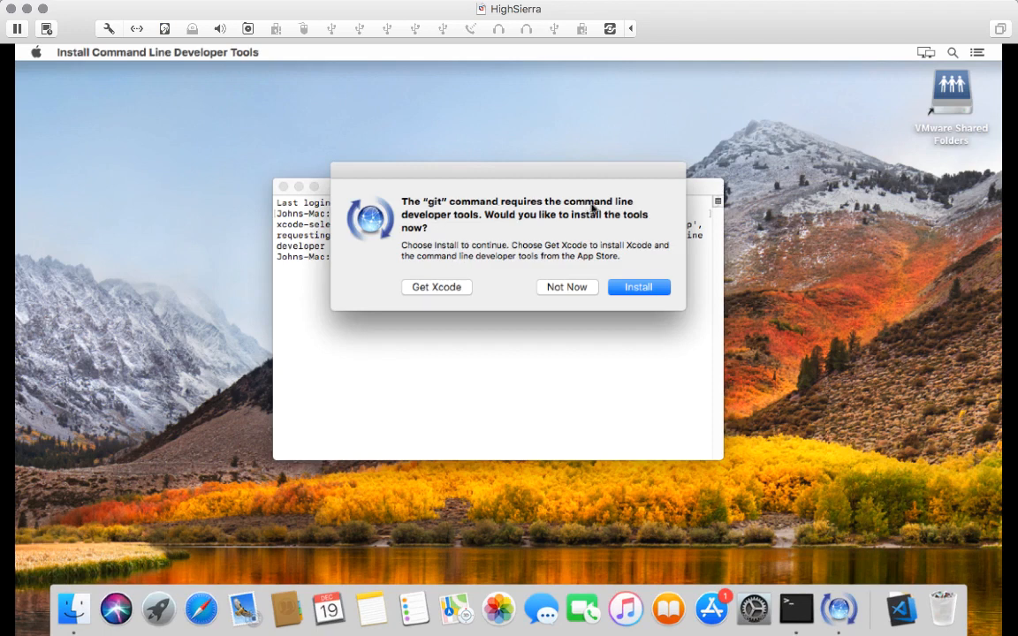
mouse_move(488, 228)
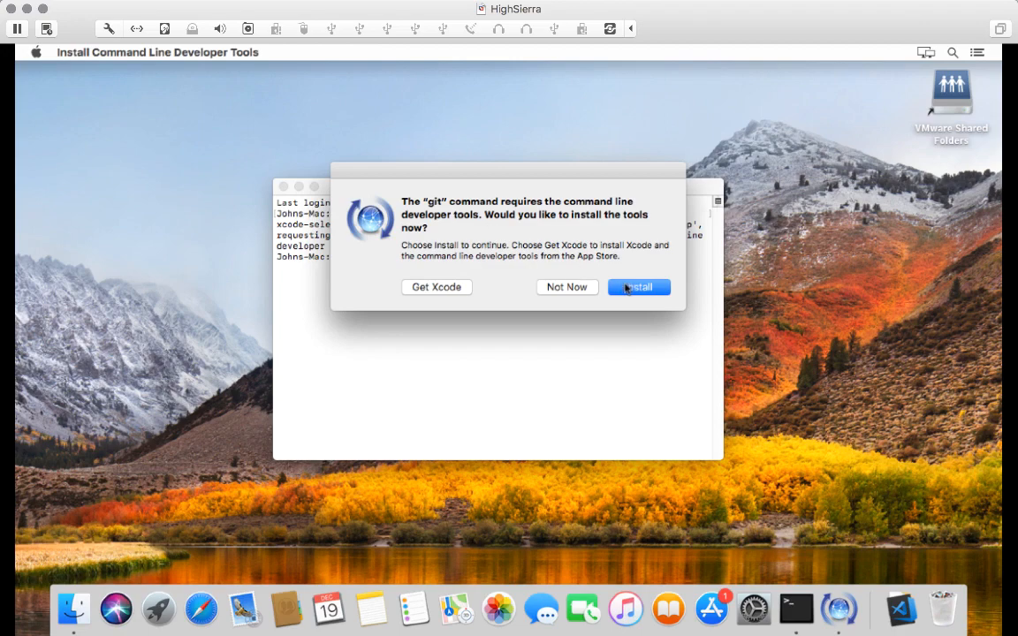
left_click(638, 286)
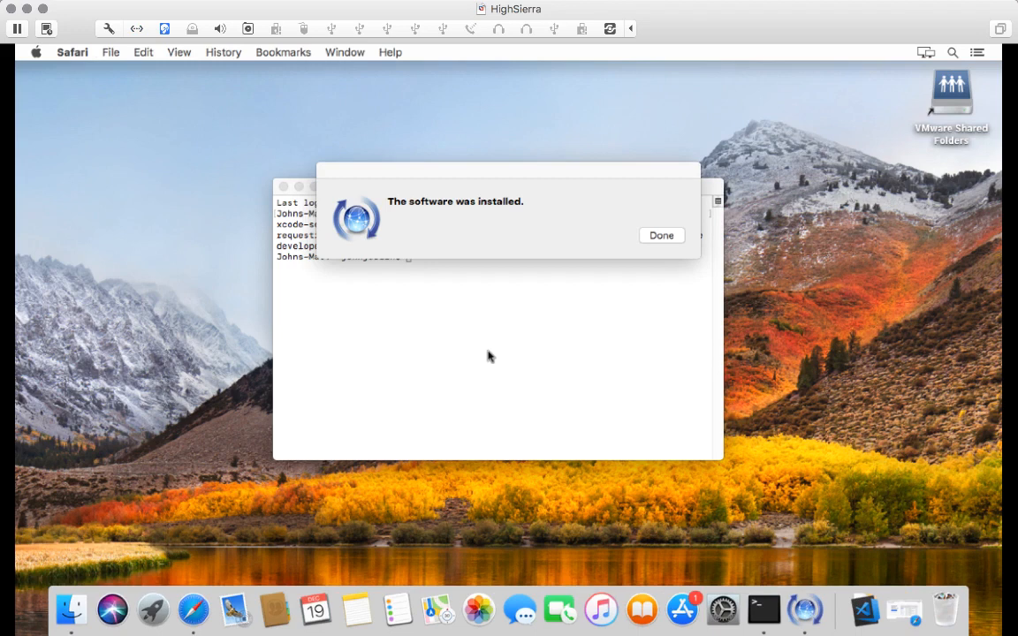
- Dismiss the install notice, reopen Terminal via Spotlight and rerun git --version
left_click(661, 235)
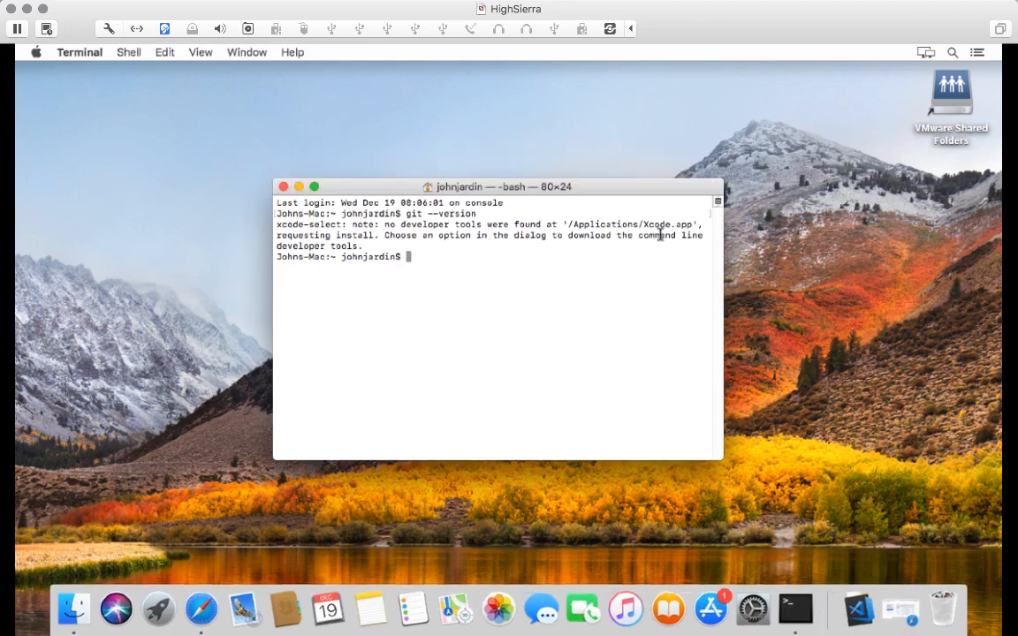
mouse_move(569, 254)
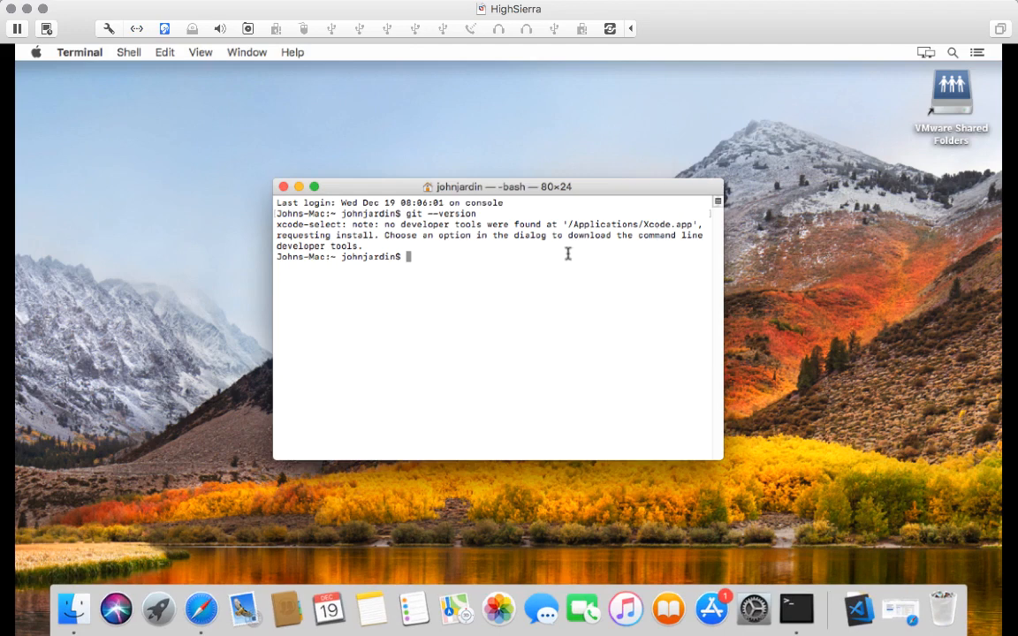
mouse_move(460, 251)
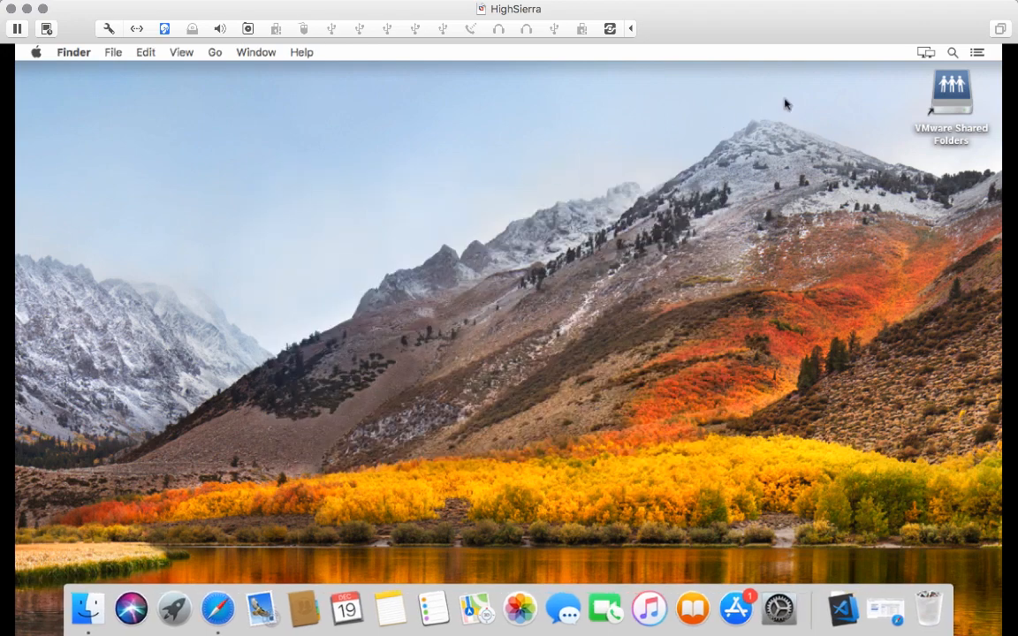
type("terminal")
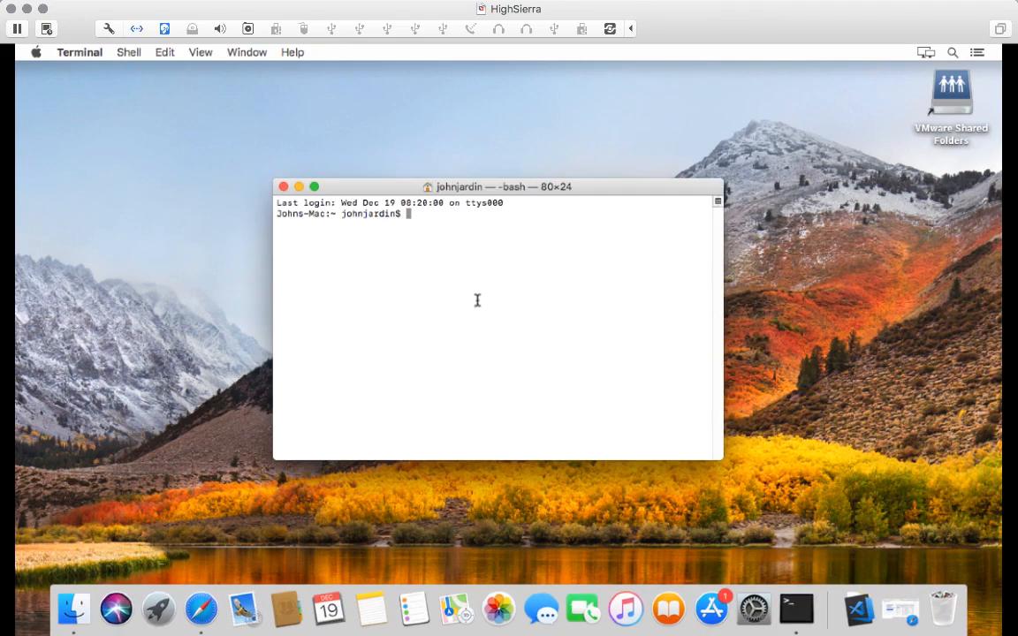
type("git --version")
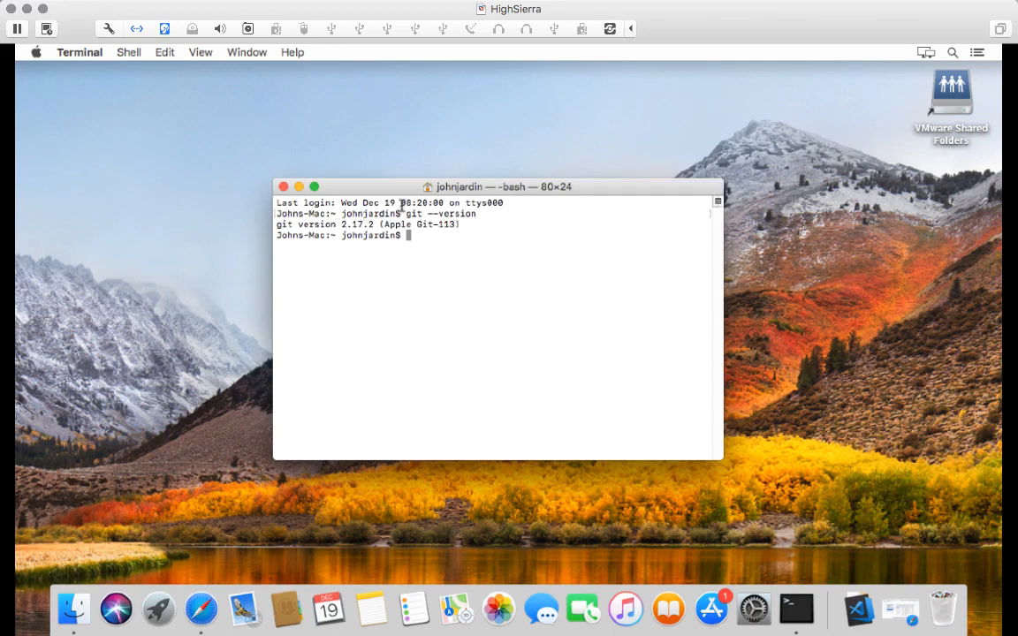
mouse_move(380, 186)
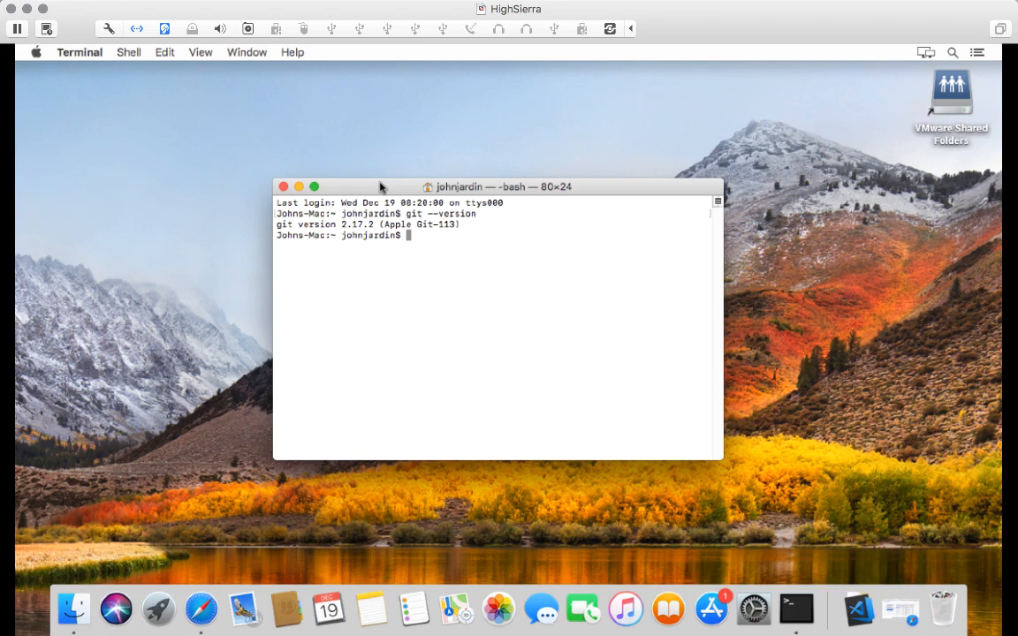
- Bring Safari forward and select the sourcetreeapp.com address on the download page
left_click(202, 609)
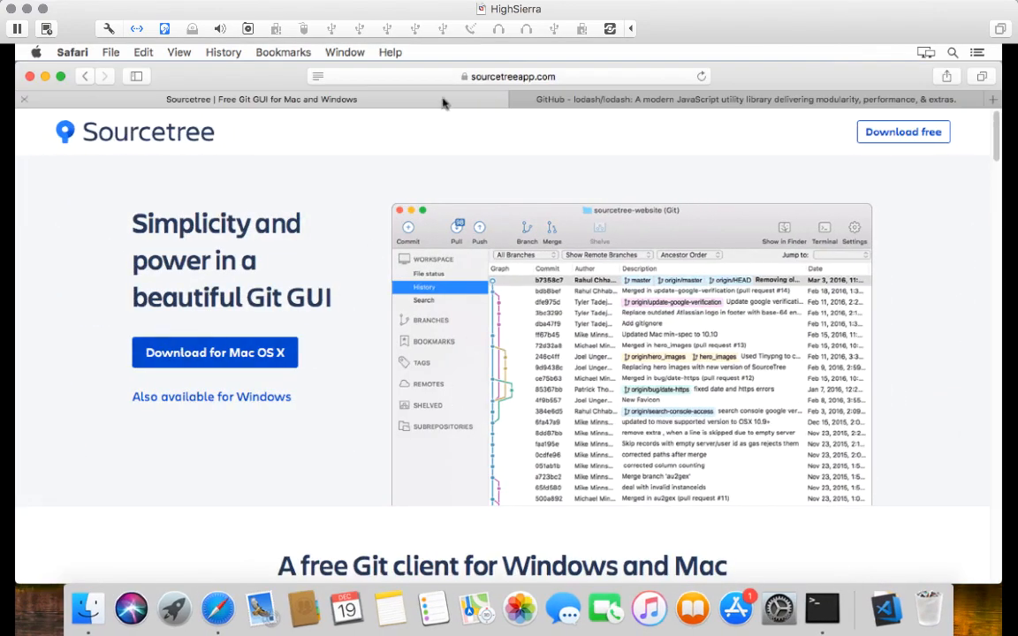
left_click(510, 76)
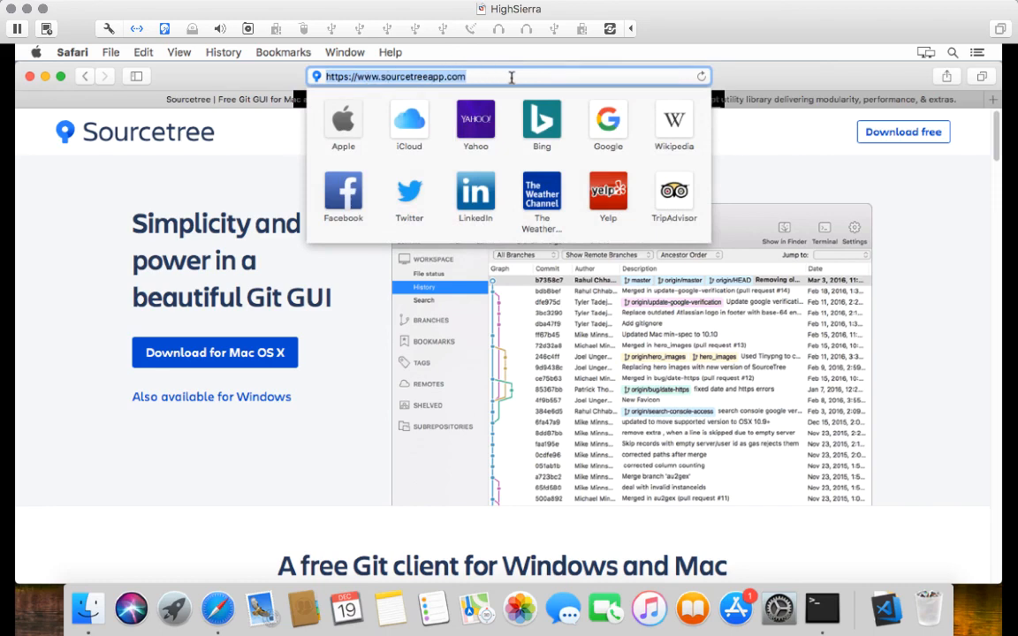
mouse_move(121, 181)
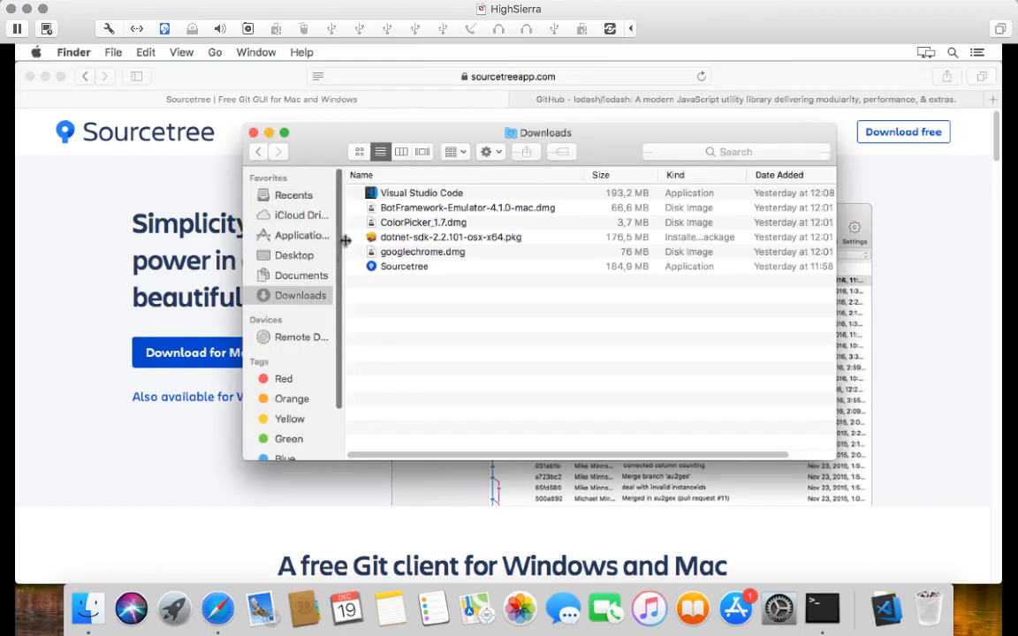
- Move Sourcetree into Applications and launch it from the Applications folder
left_click(404, 266)
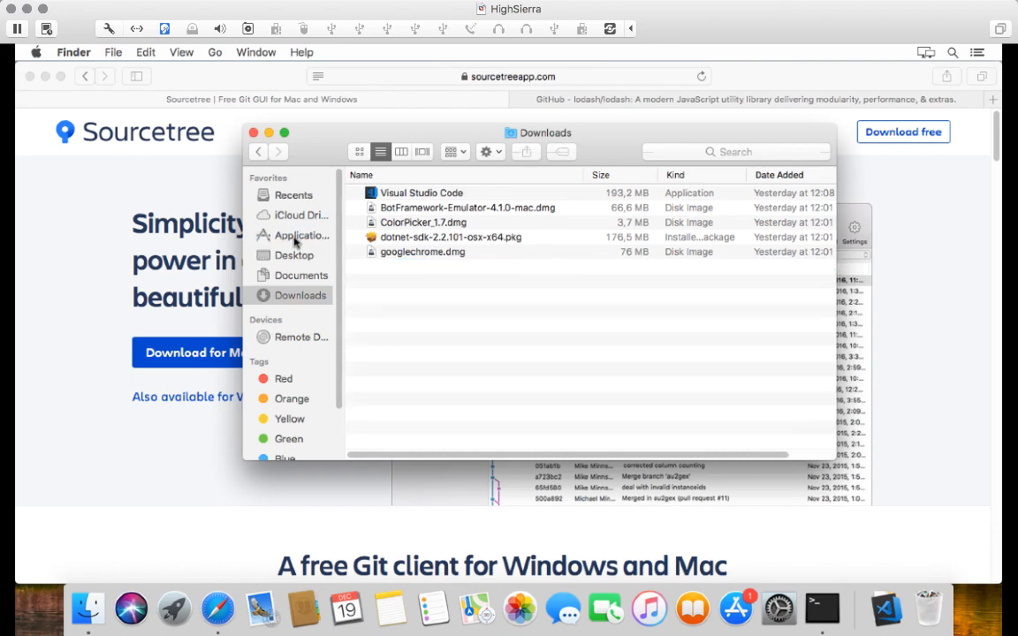
left_click(301, 235)
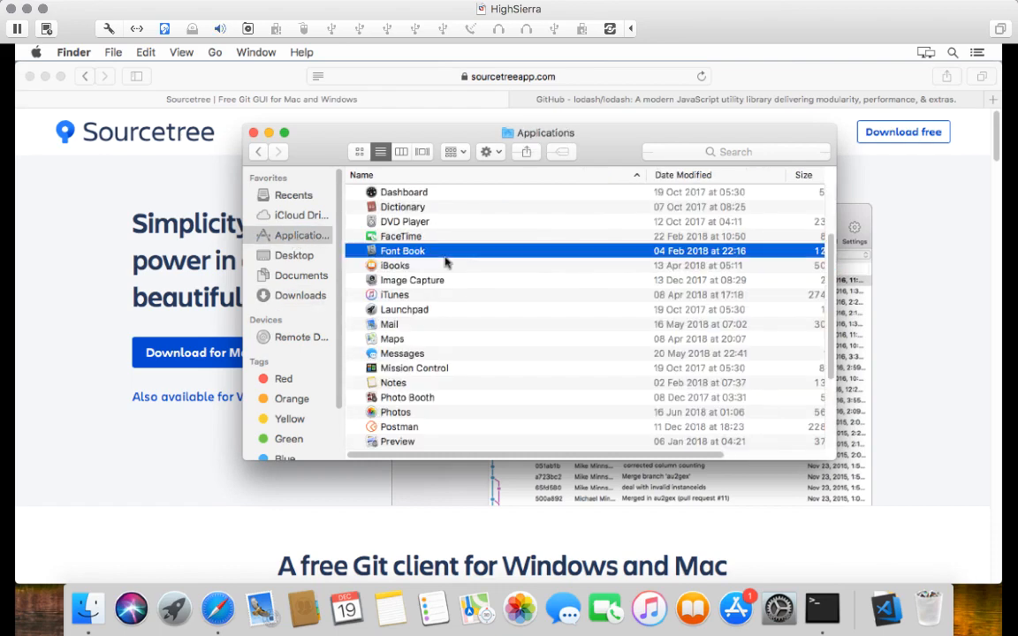
scroll("down", 3)
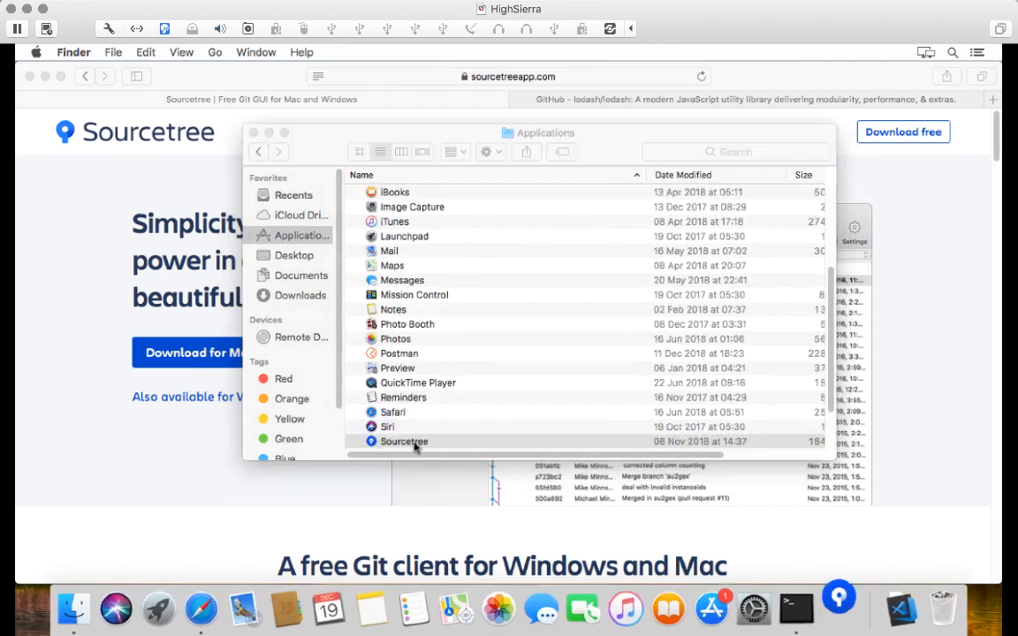
double_click(403, 441)
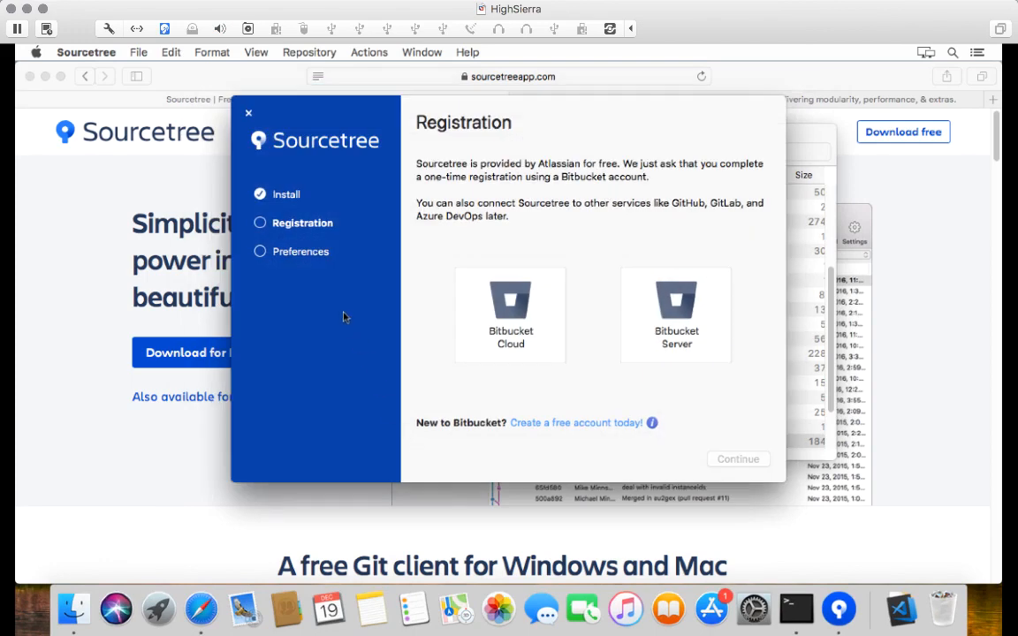
mouse_move(413, 171)
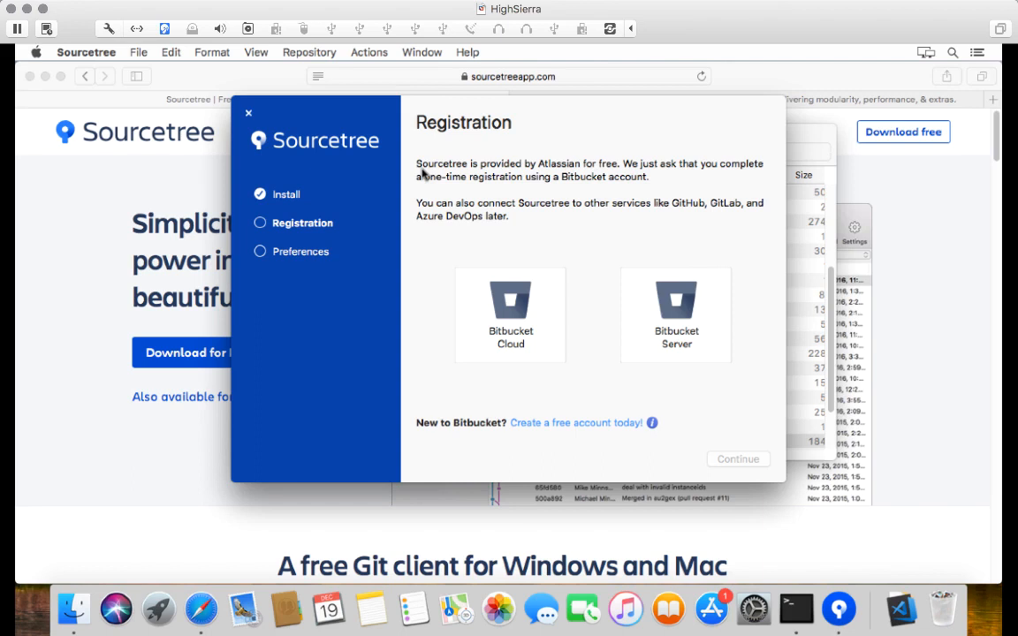
mouse_move(481, 363)
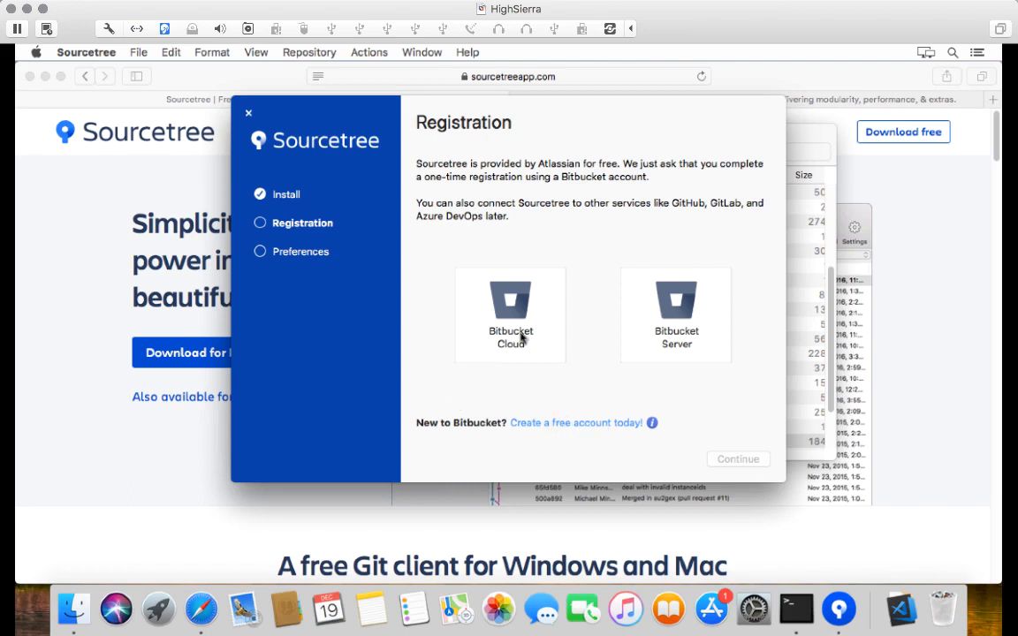
mouse_move(530, 162)
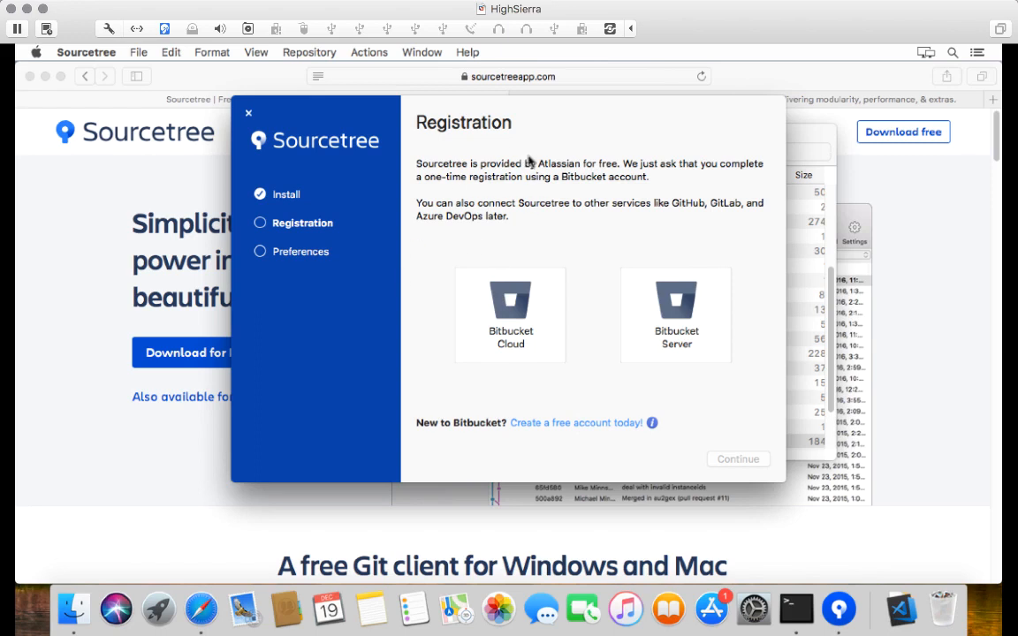
mouse_move(518, 327)
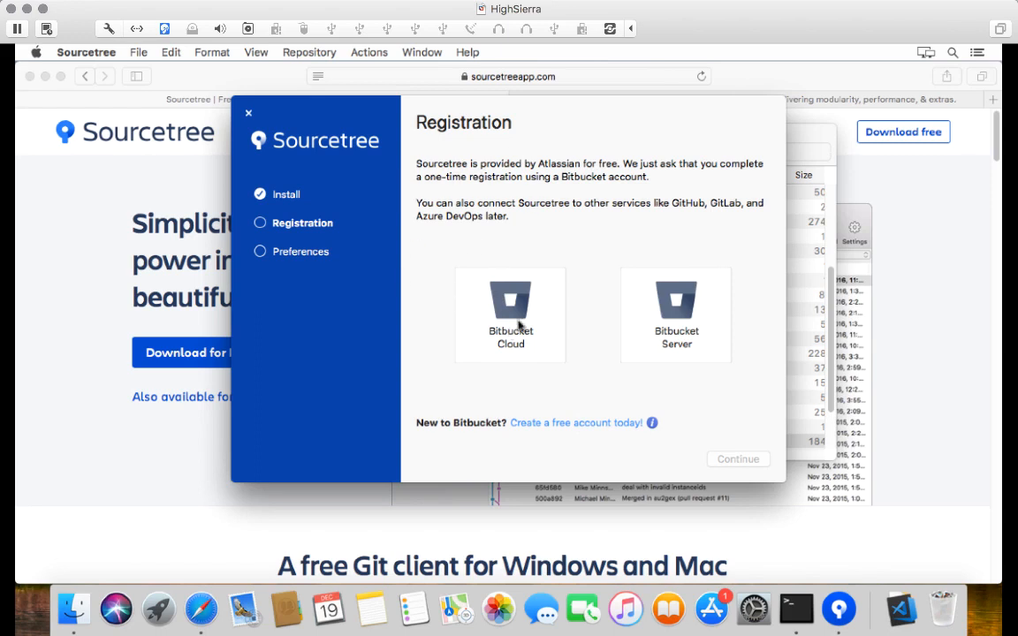
mouse_move(699, 342)
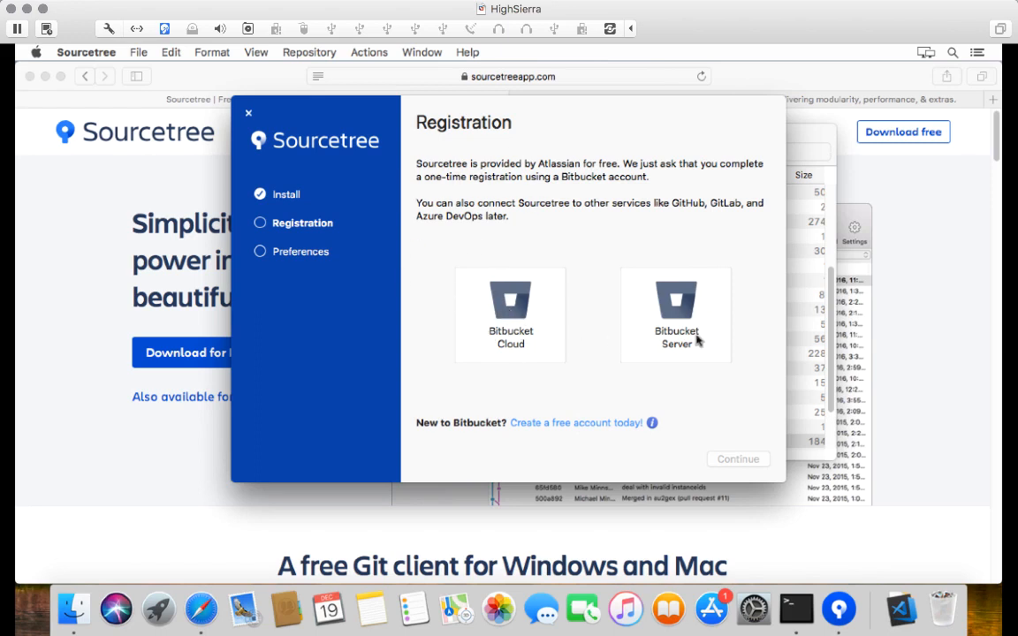
mouse_move(649, 340)
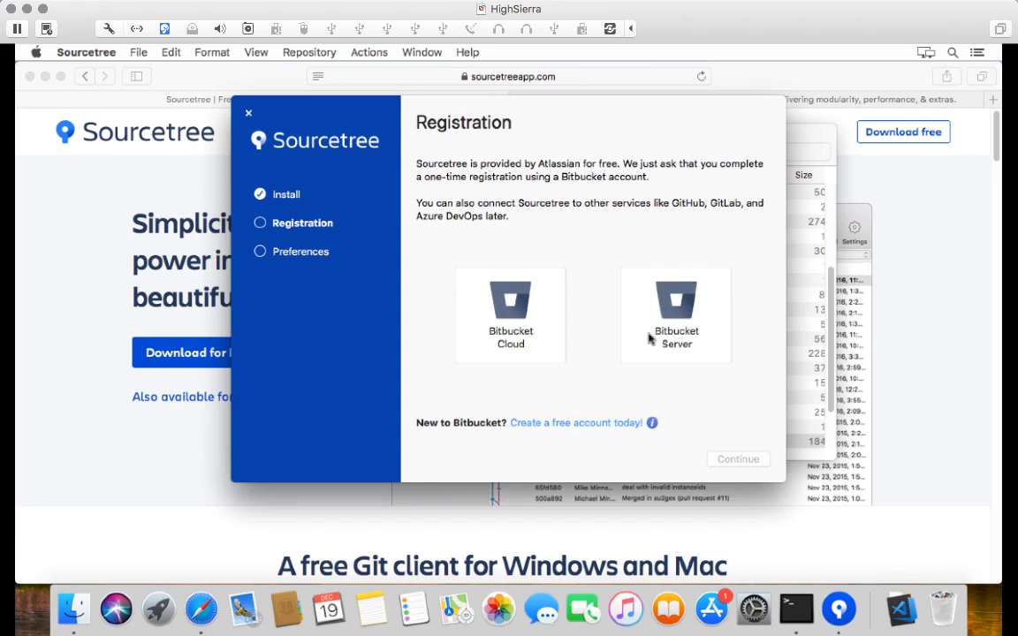
mouse_move(572, 319)
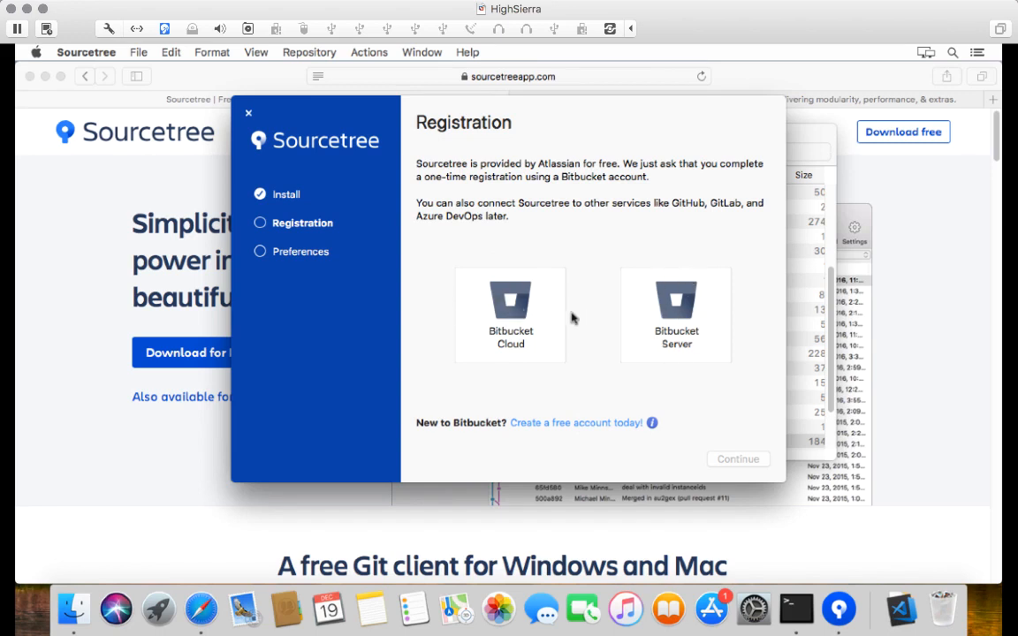
mouse_move(488, 375)
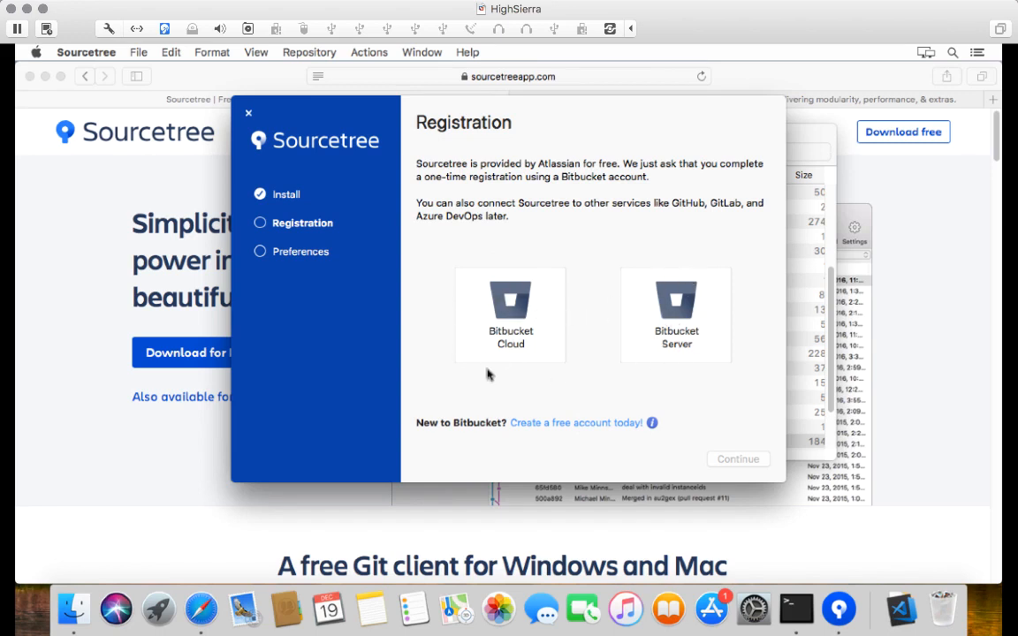
mouse_move(513, 316)
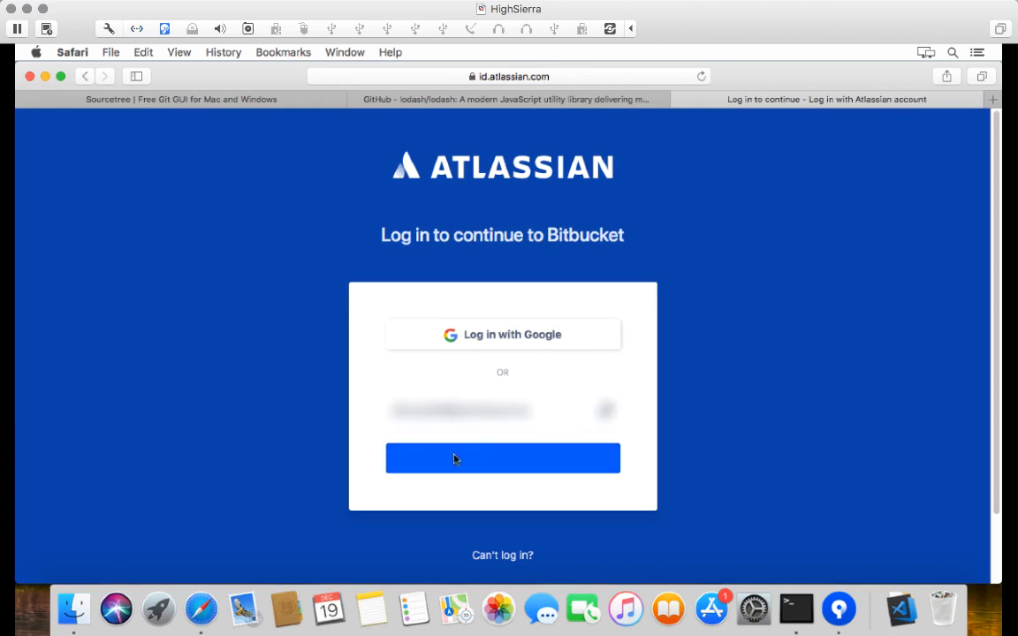
- Submit the Atlassian login to continue to Bitbucket
left_click(502, 457)
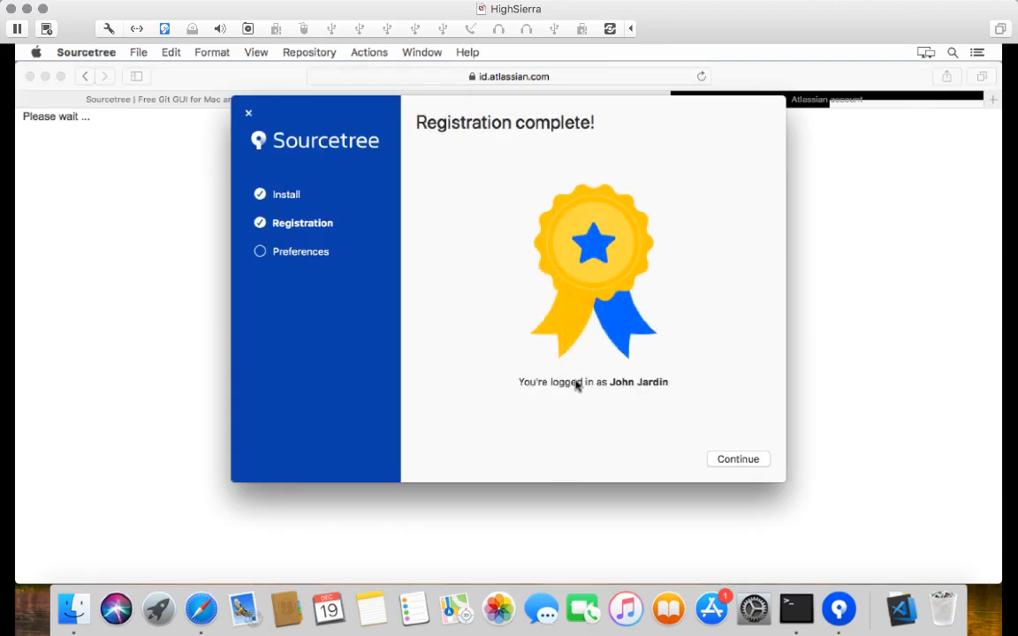
mouse_move(467, 272)
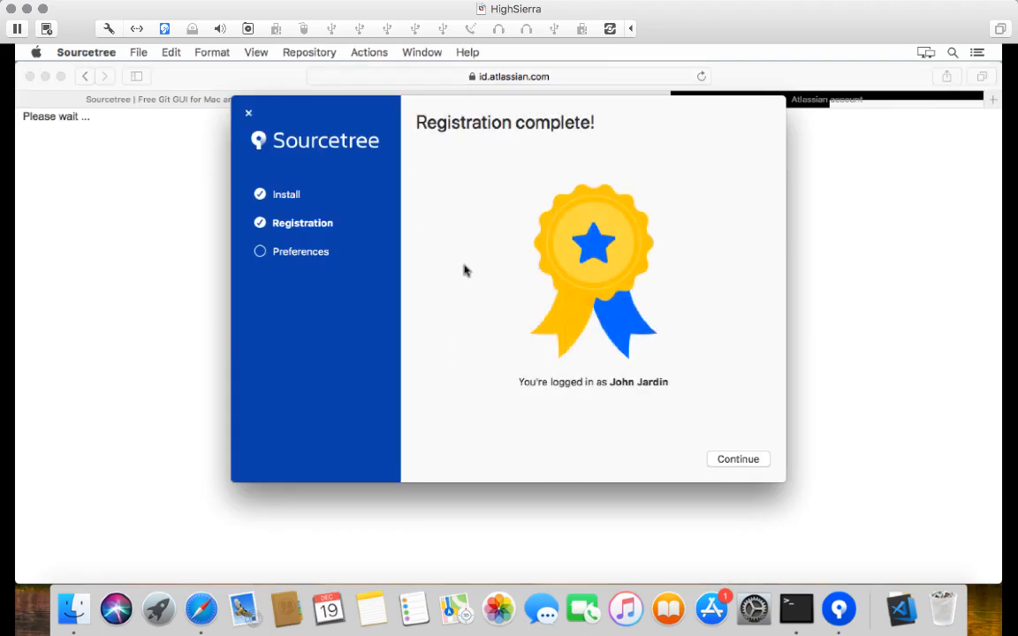
mouse_move(485, 315)
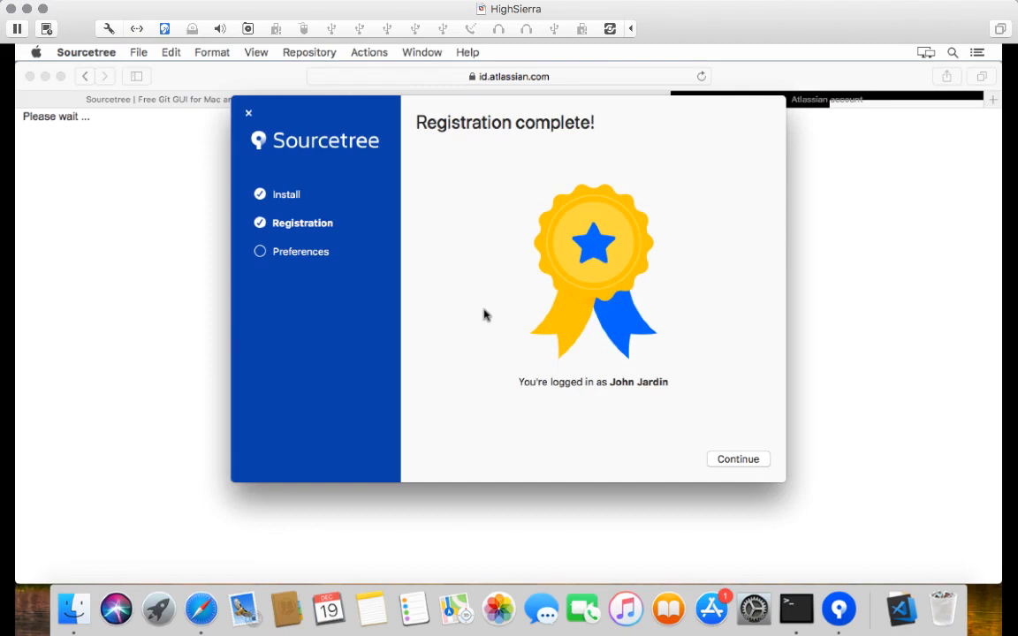
mouse_move(581, 456)
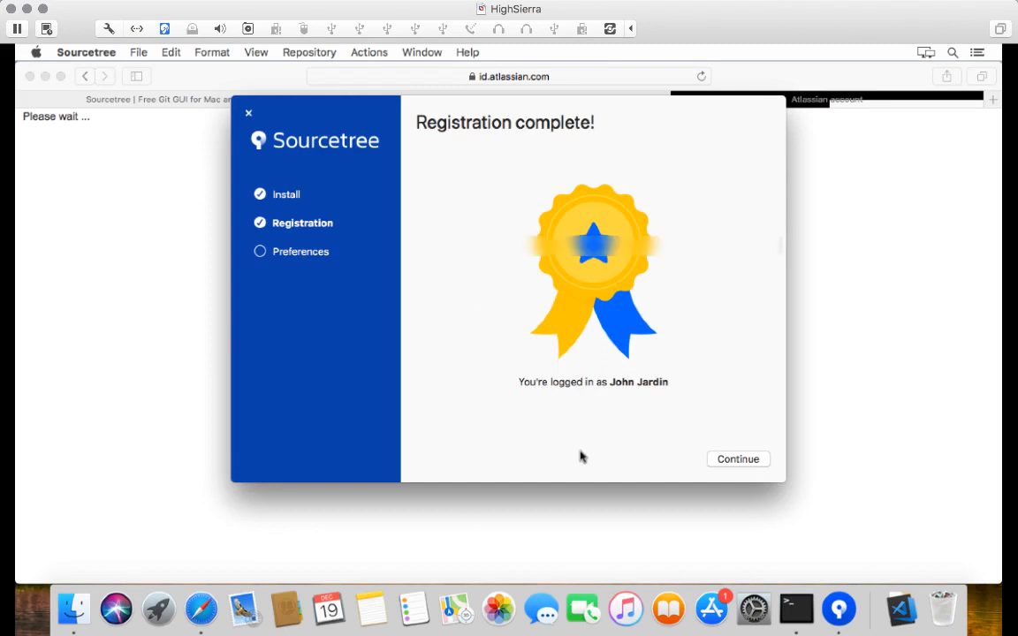
- Turn off 'Help us improve Sourcetree' and enable global Git and Mercurial author details
left_click(737, 459)
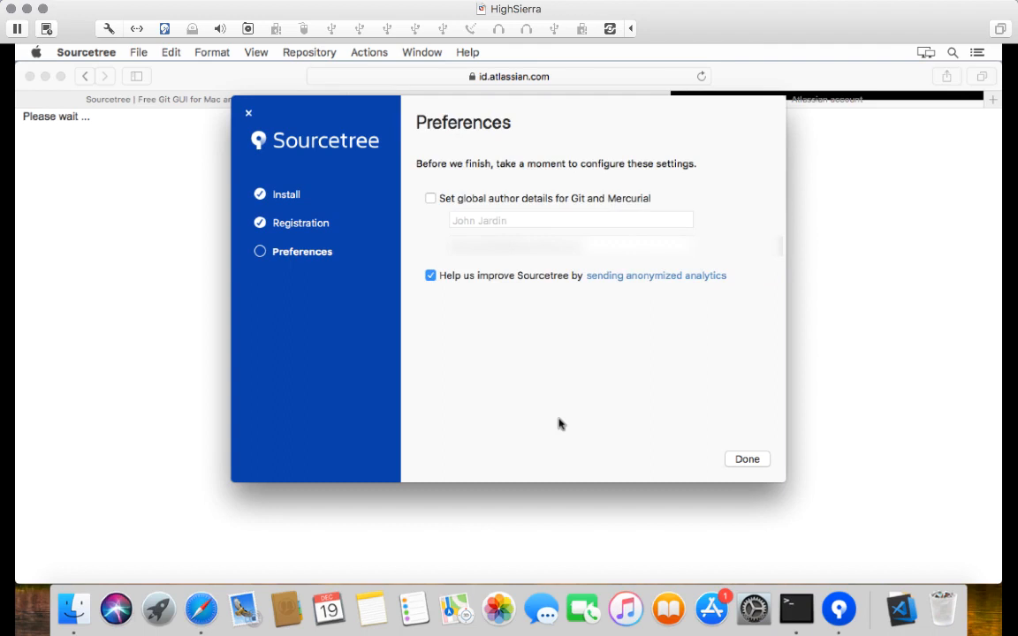
mouse_move(492, 209)
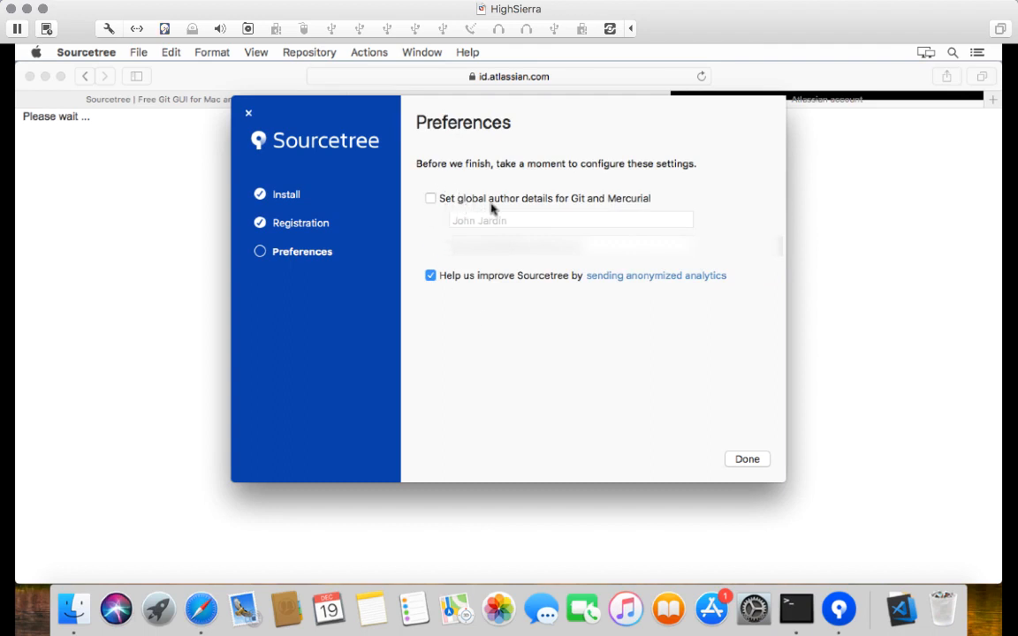
mouse_move(618, 206)
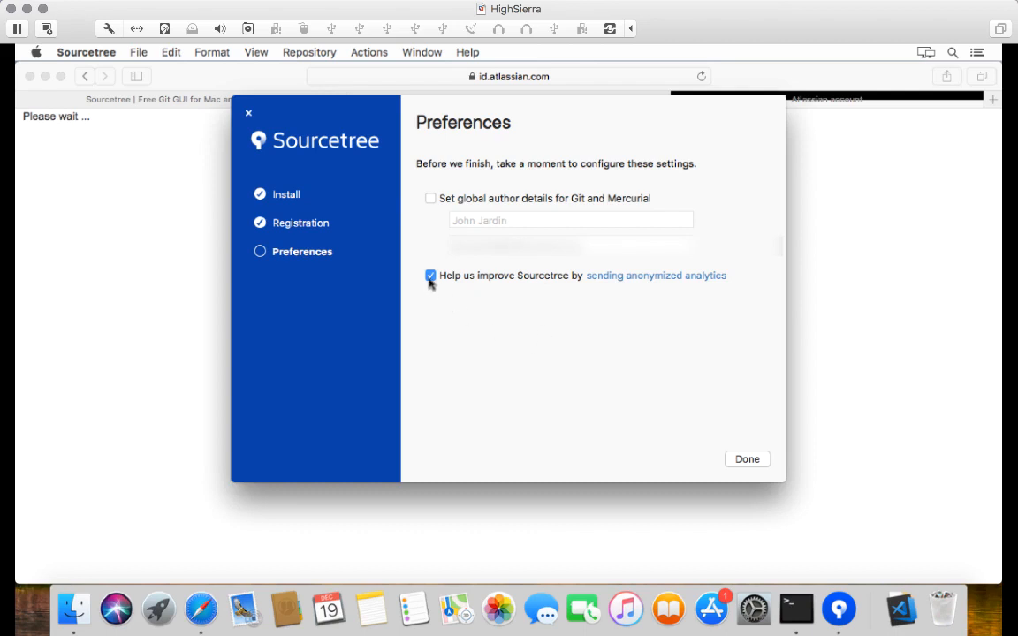
mouse_move(524, 285)
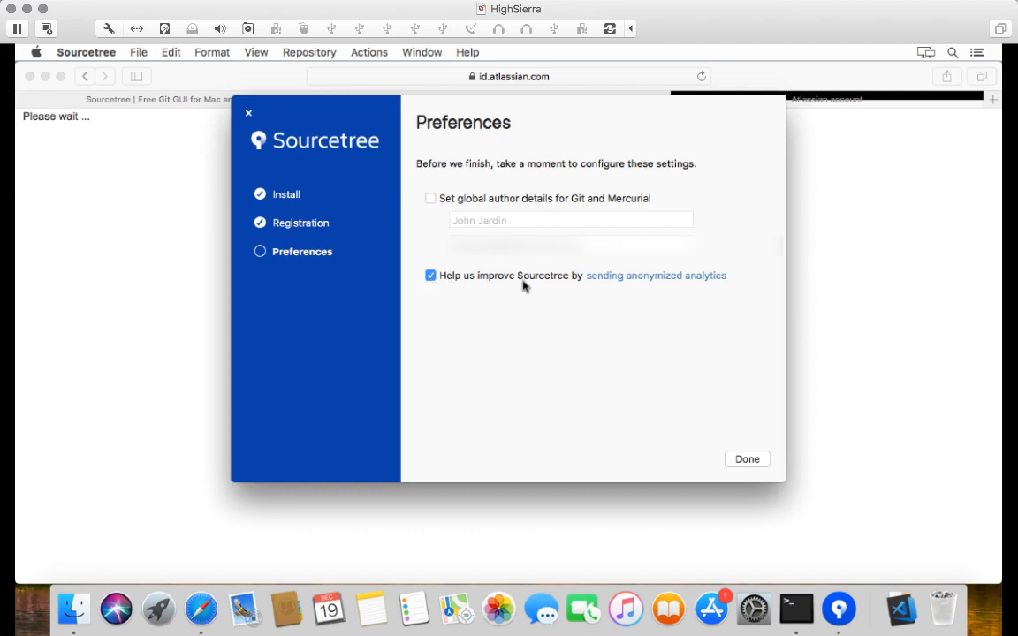
mouse_move(448, 281)
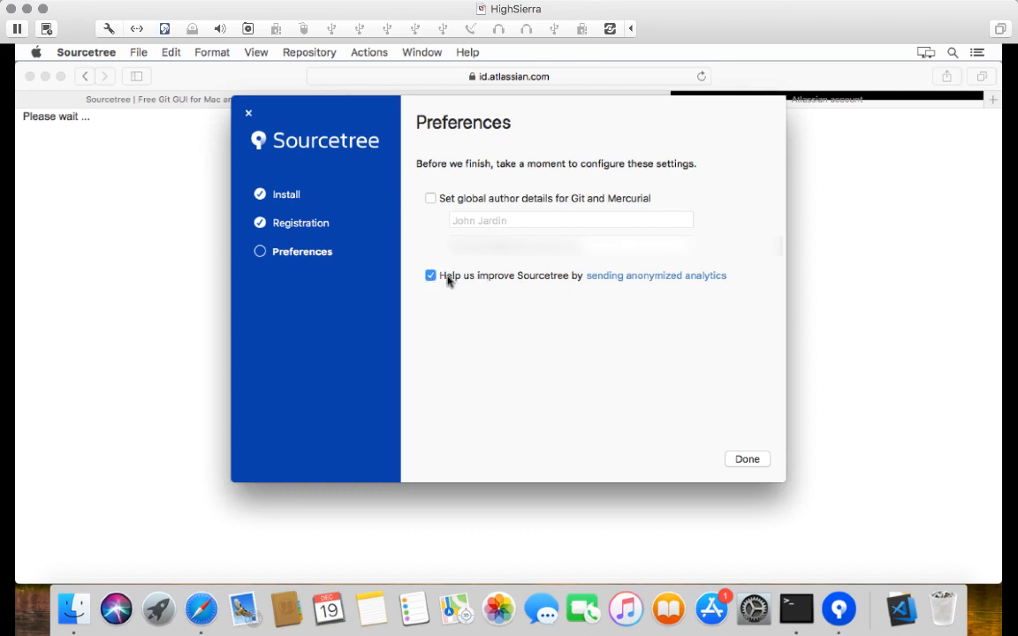
left_click(430, 275)
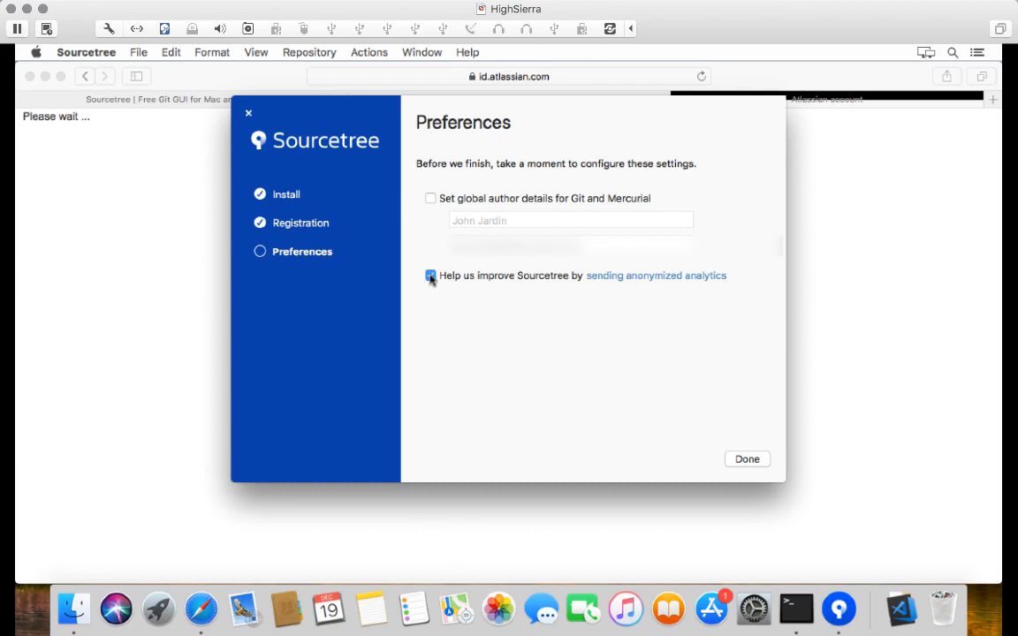
left_click(431, 275)
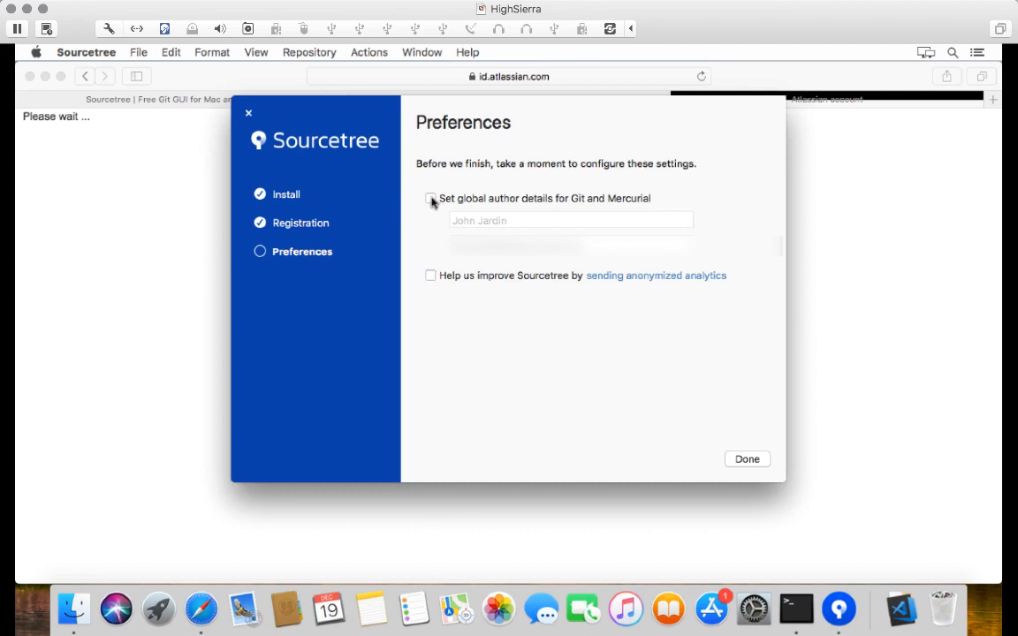
left_click(431, 198)
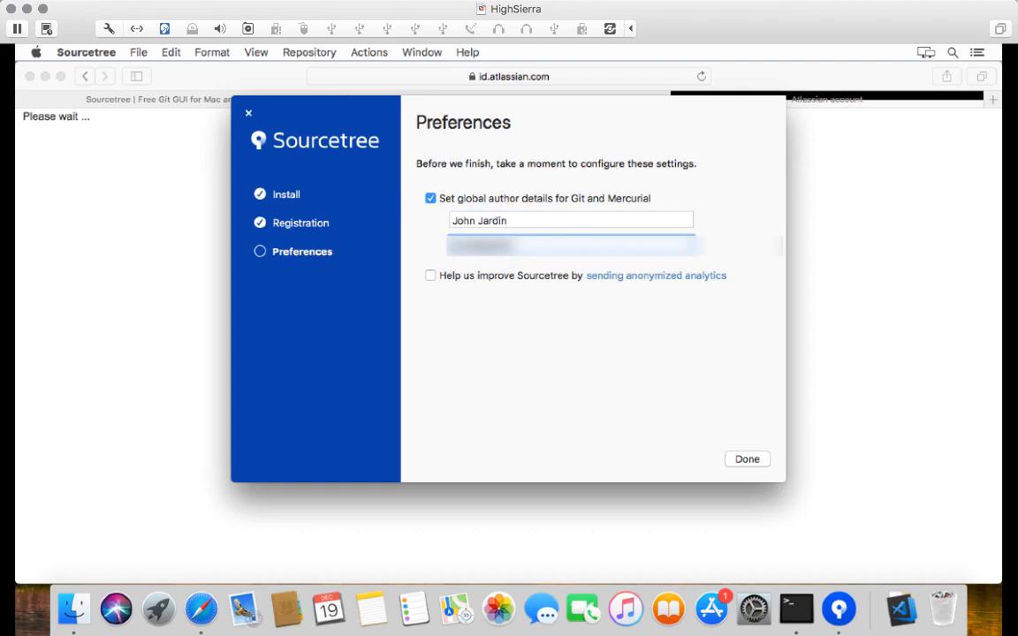
mouse_move(684, 290)
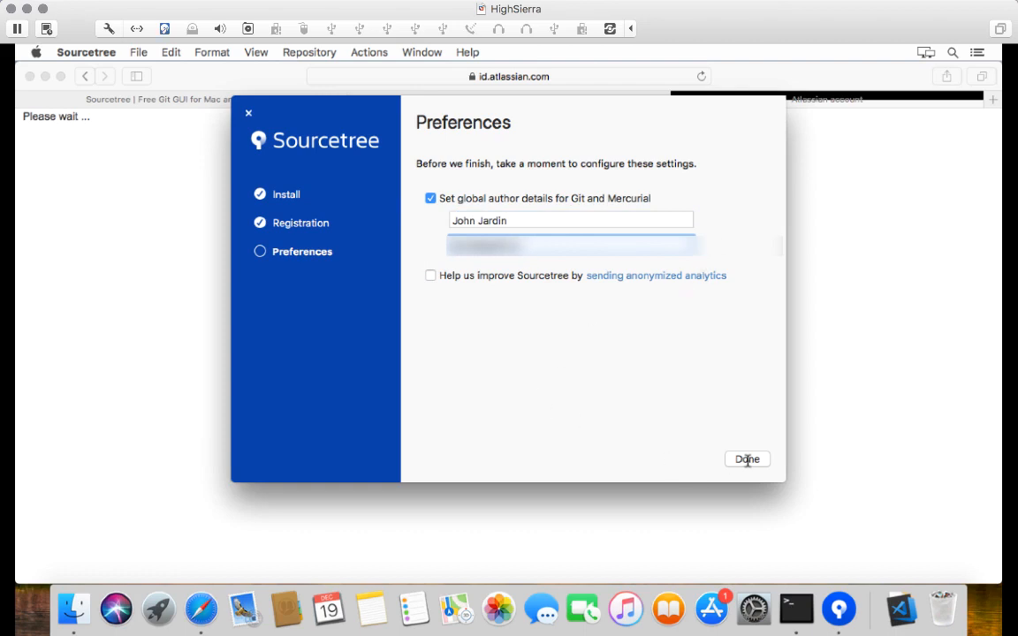
left_click(747, 459)
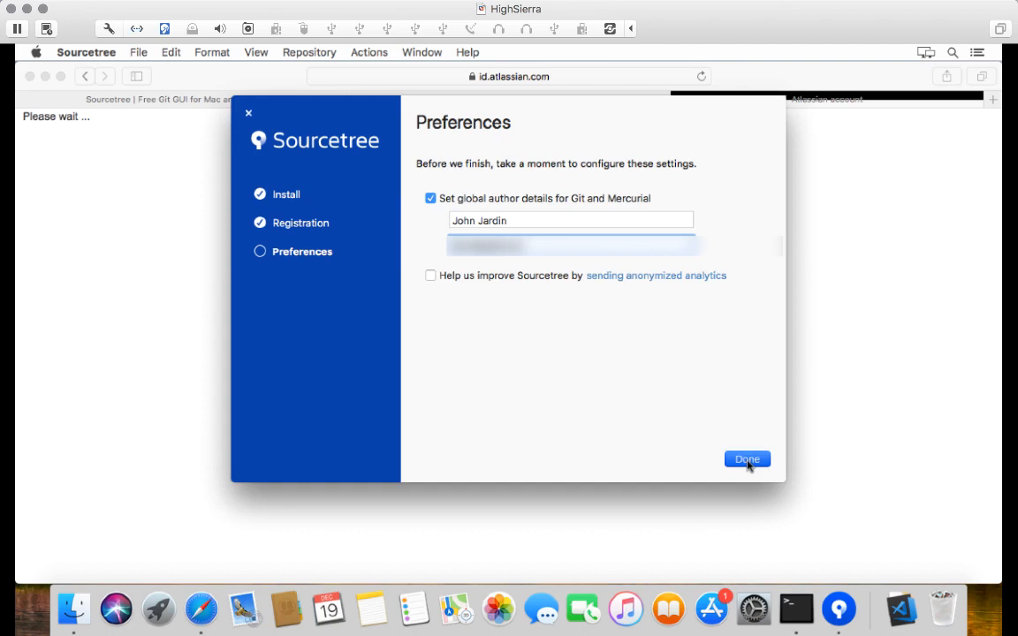
- Finish the setup wizard and show the Remote repositories tab
left_click(747, 459)
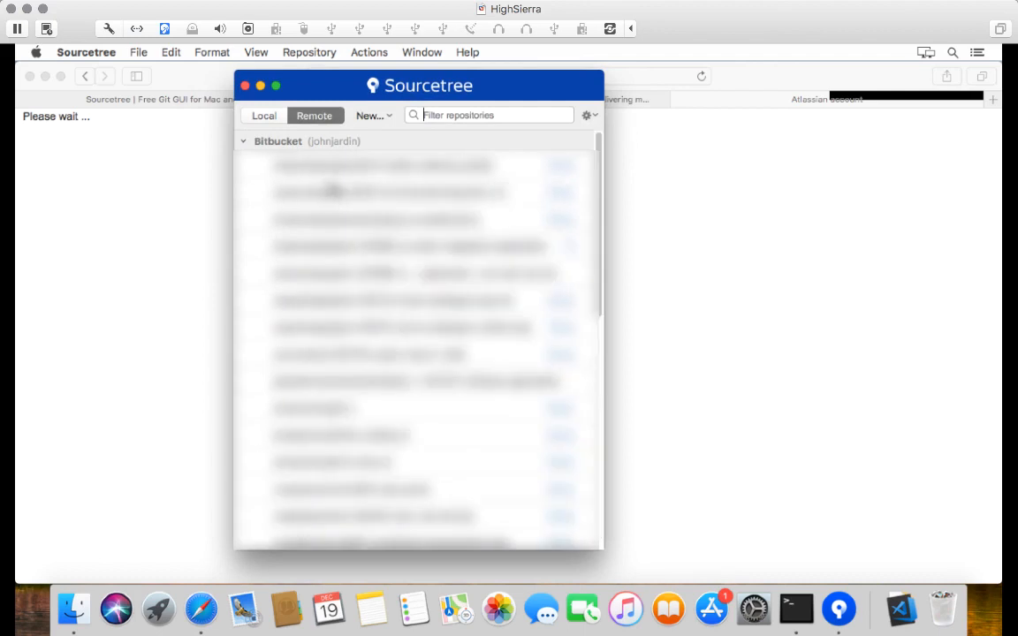
left_click(277, 141)
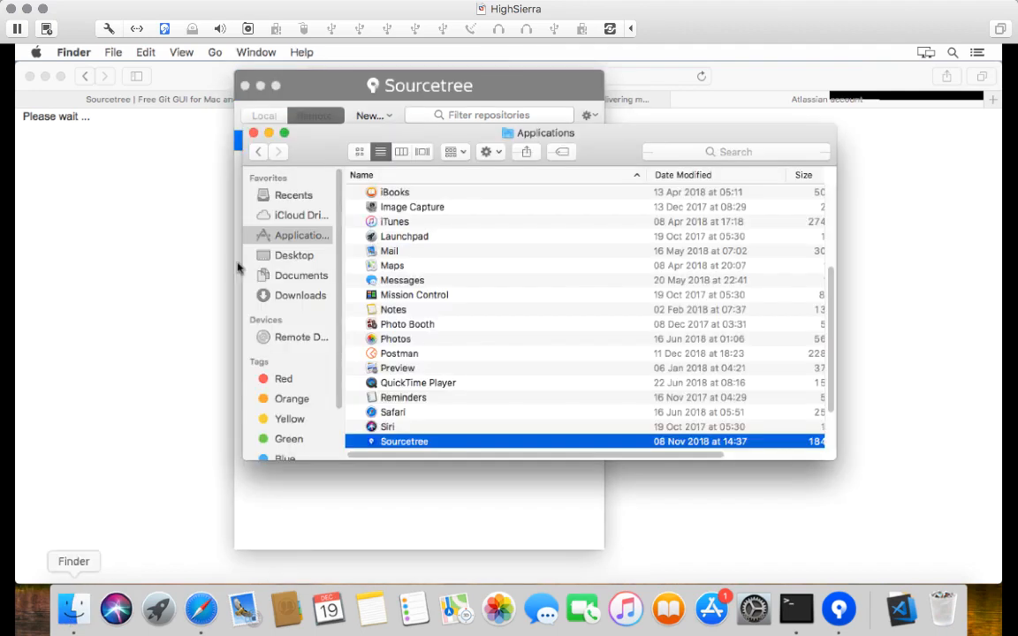
mouse_move(286, 262)
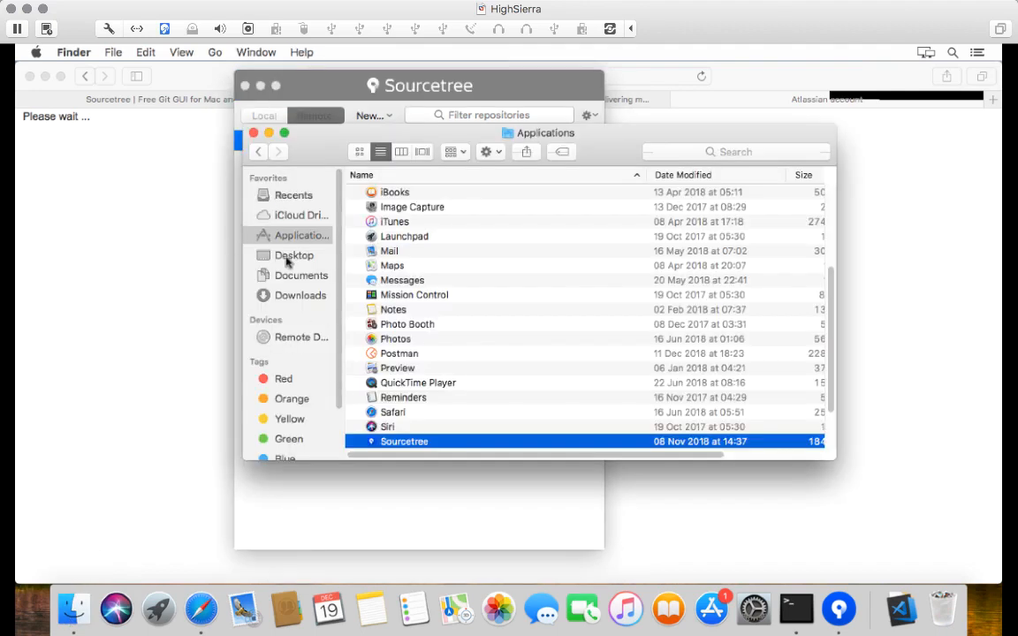
- Create a folder named 'sourcetree' inside Documents in Finder
left_click(301, 275)
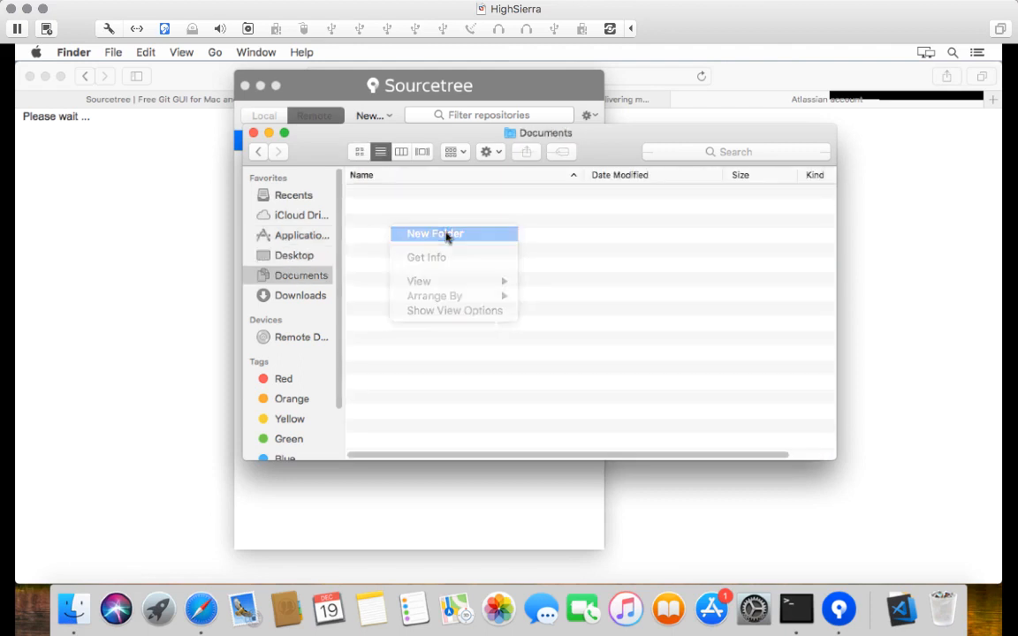
left_click(434, 233)
type("sourcetree")
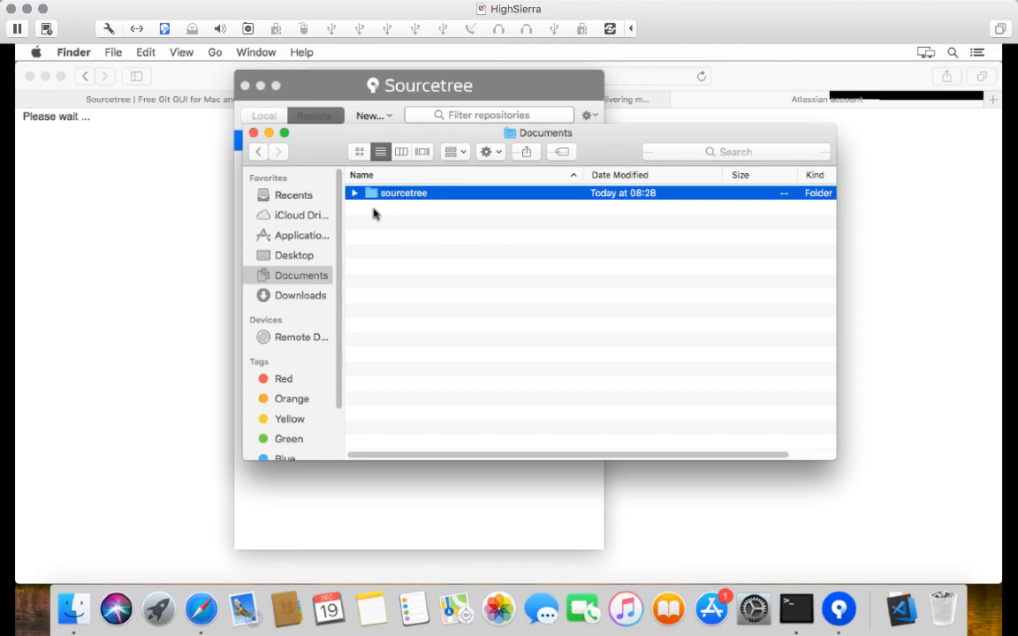
left_click(315, 115)
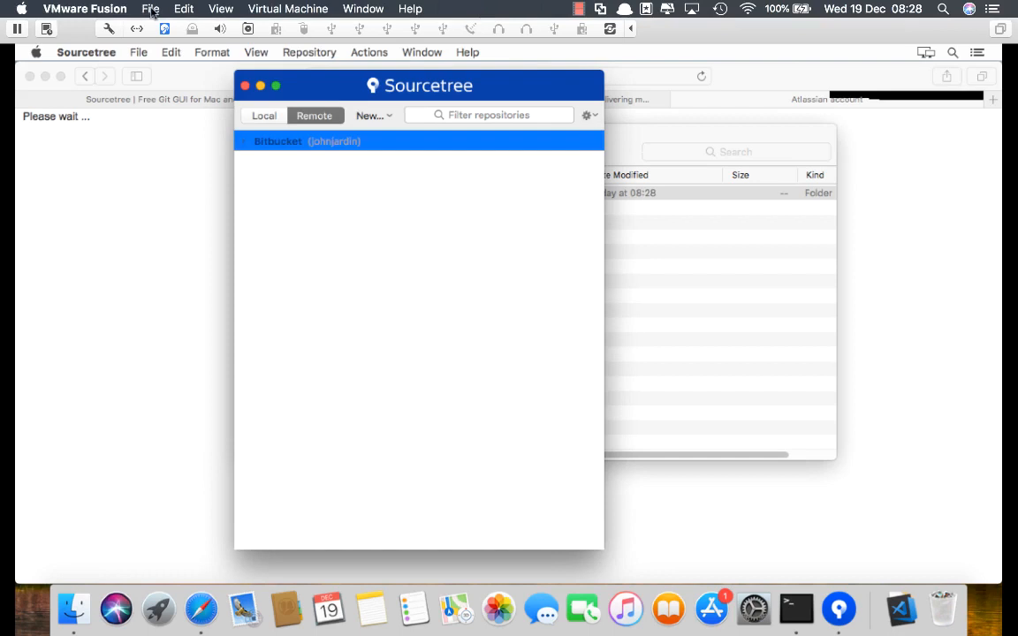
- Set the General preferences project folder to Documents/sourcetree
left_click(85, 52)
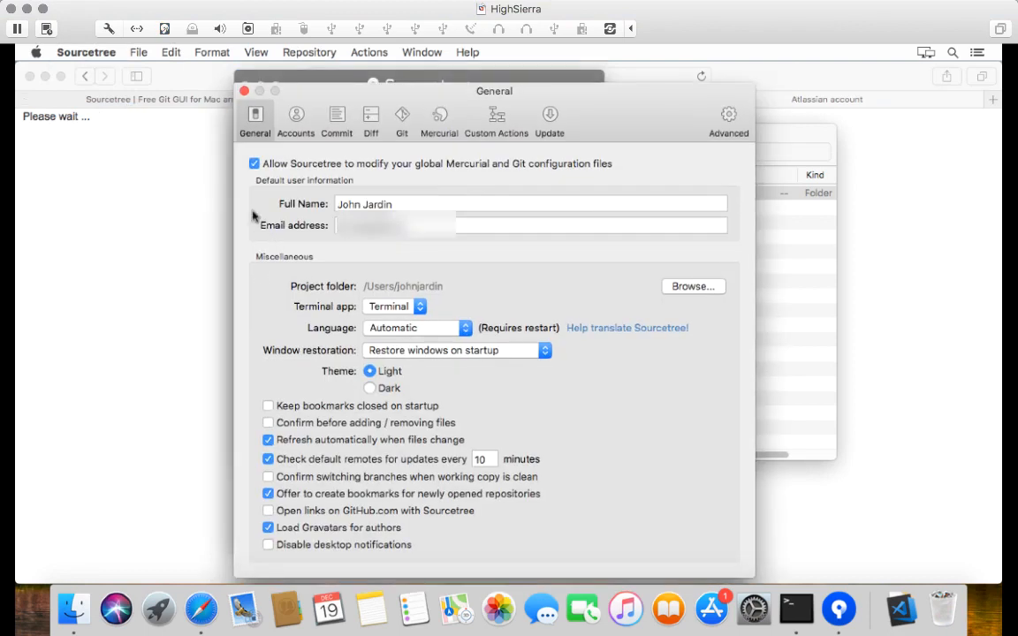
mouse_move(332, 297)
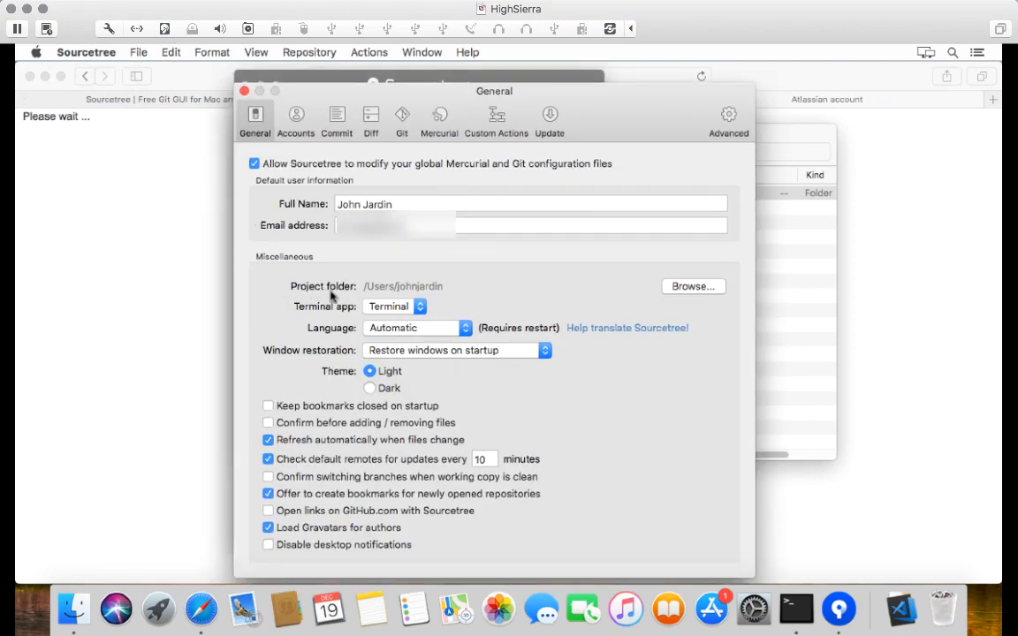
left_click(692, 285)
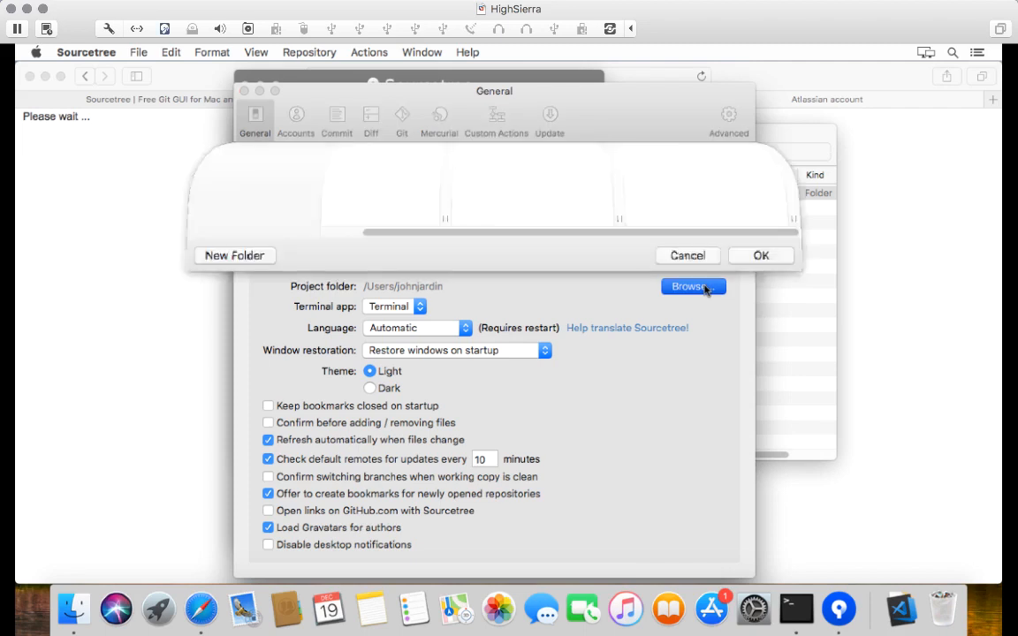
left_click(693, 286)
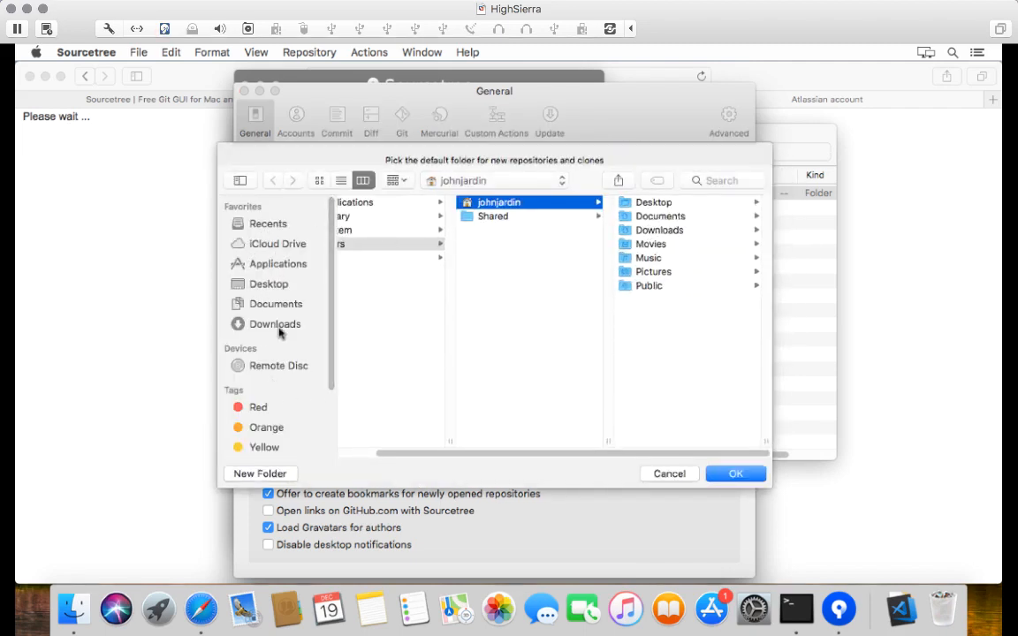
left_click(274, 303)
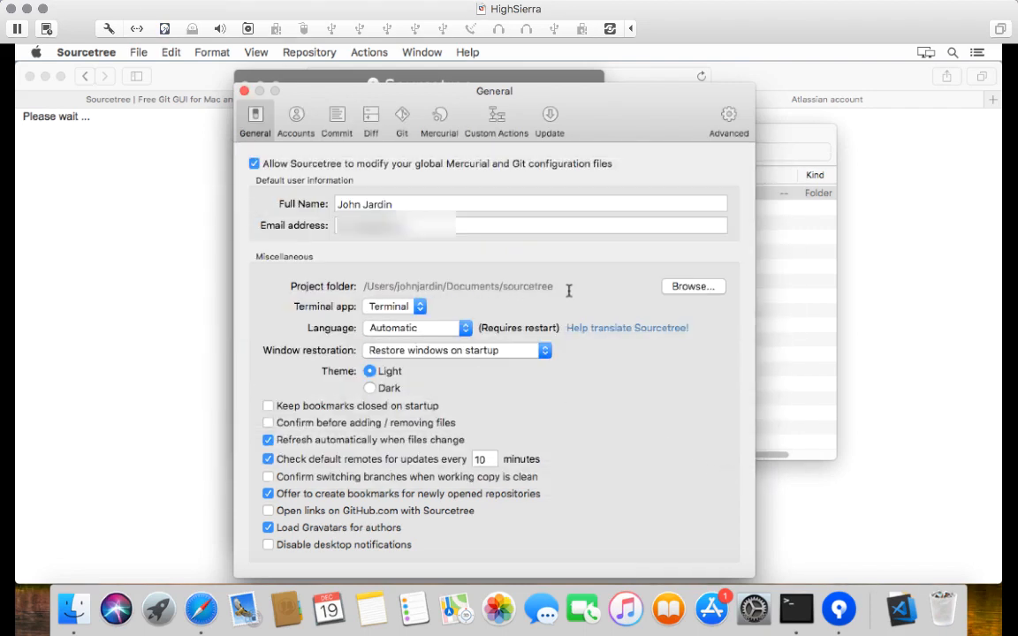
mouse_move(514, 298)
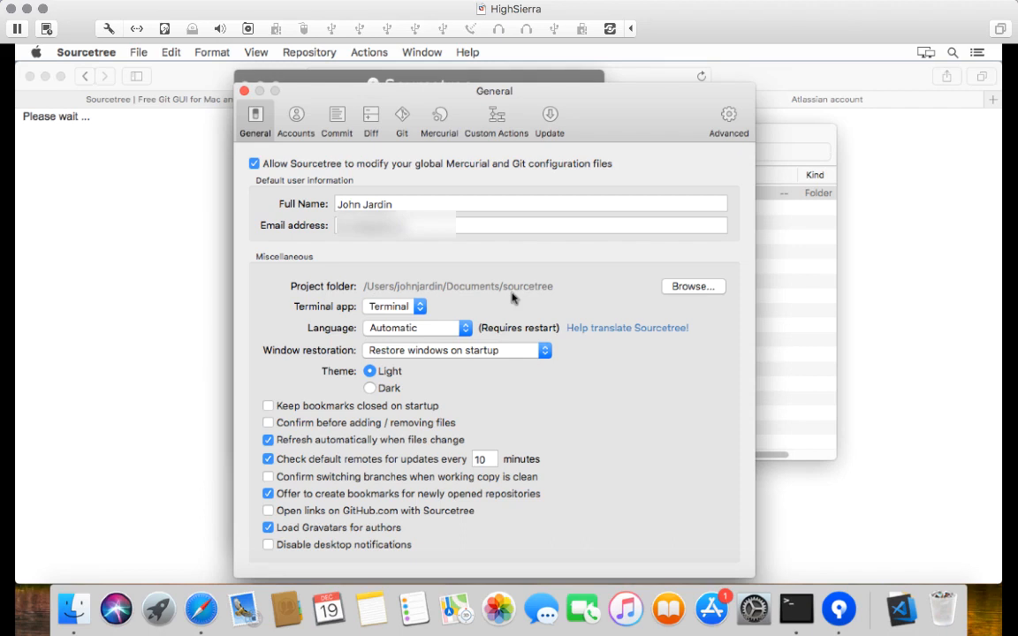
mouse_move(529, 289)
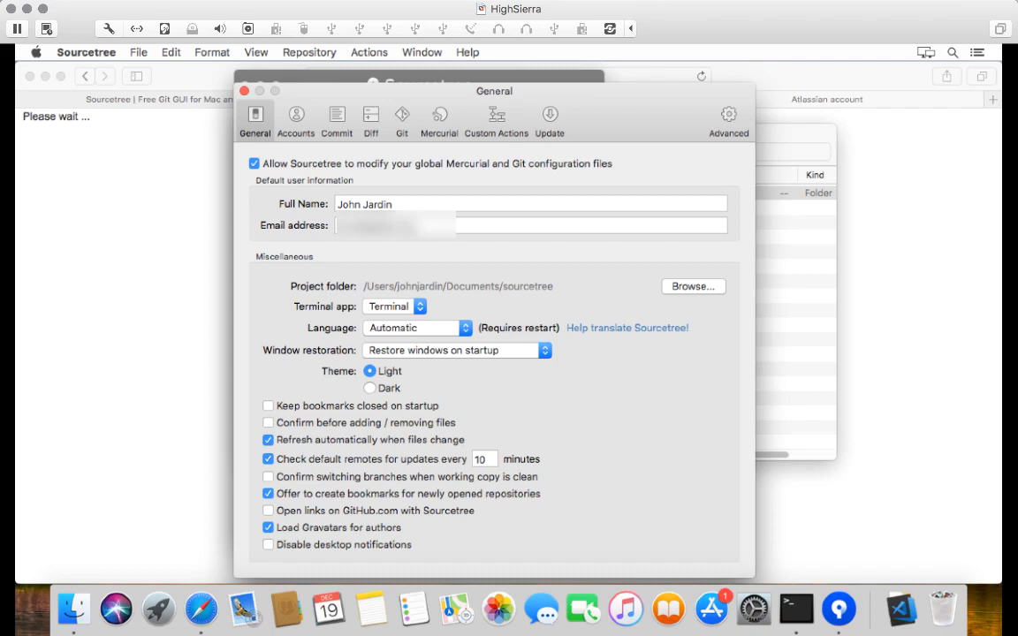
- Switch Sourcetree's Git preferences to System Git 2.17.2 from bin/git
left_click(401, 120)
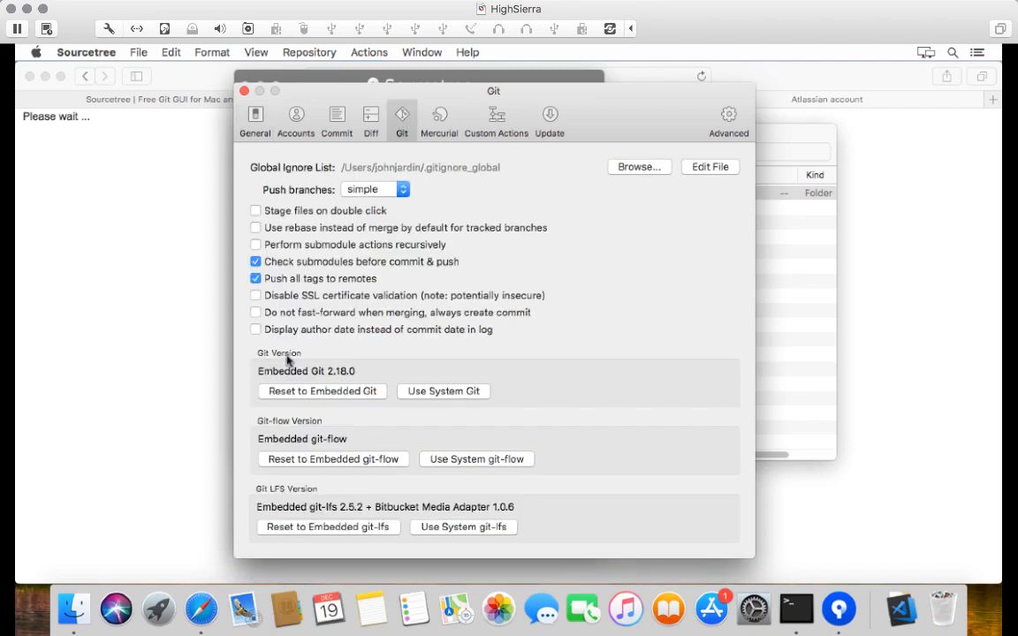
mouse_move(334, 380)
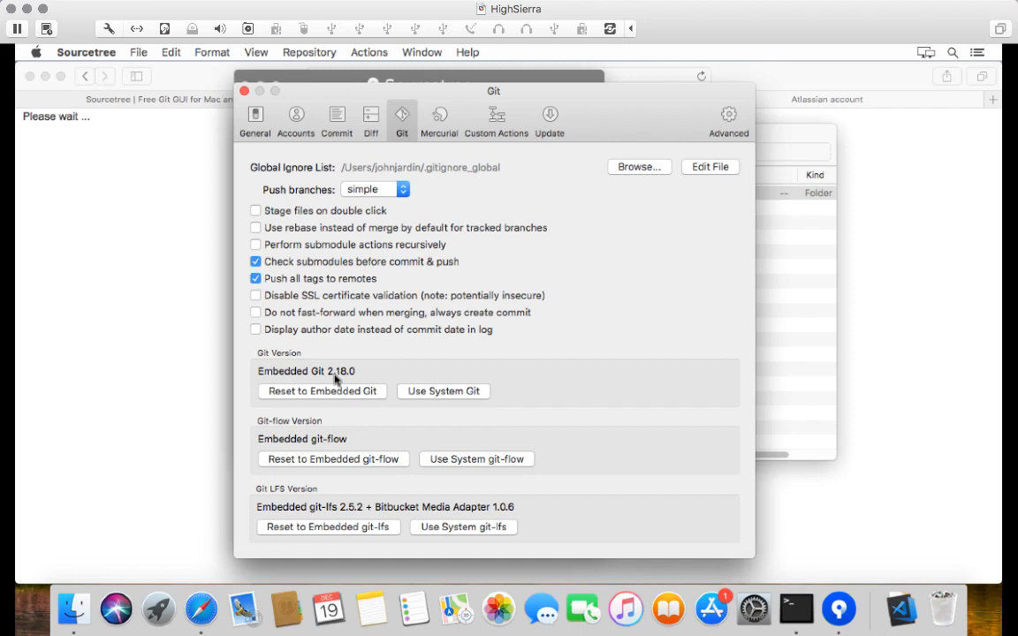
mouse_move(447, 392)
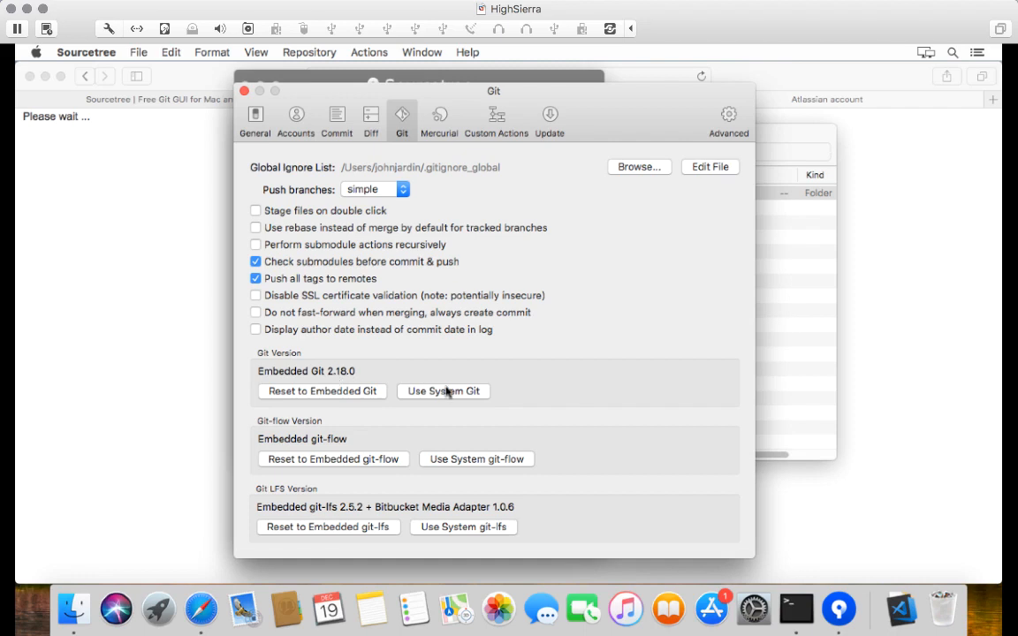
mouse_move(402, 398)
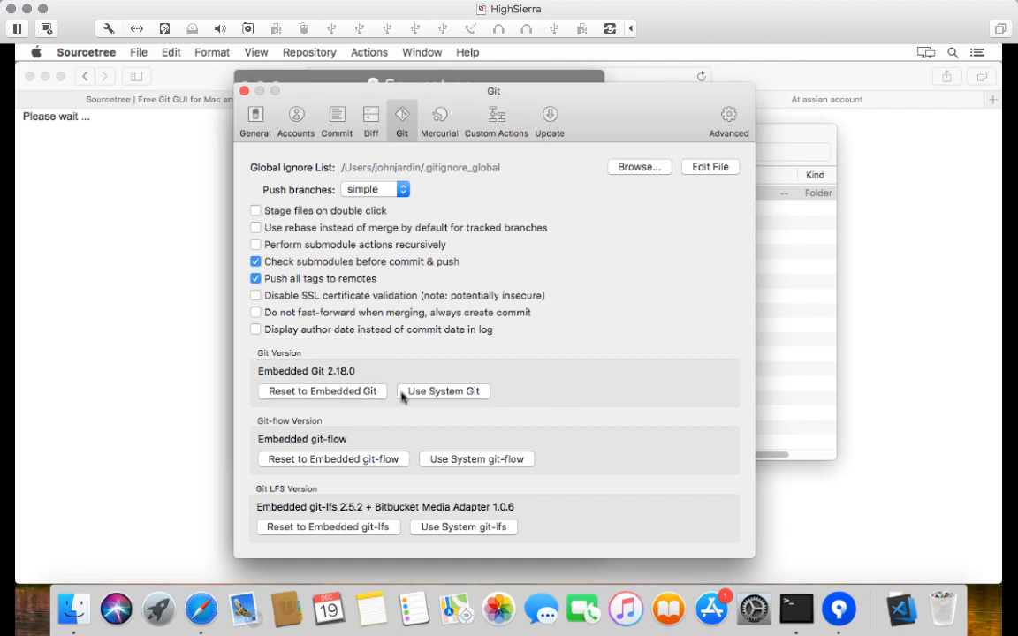
left_click(443, 391)
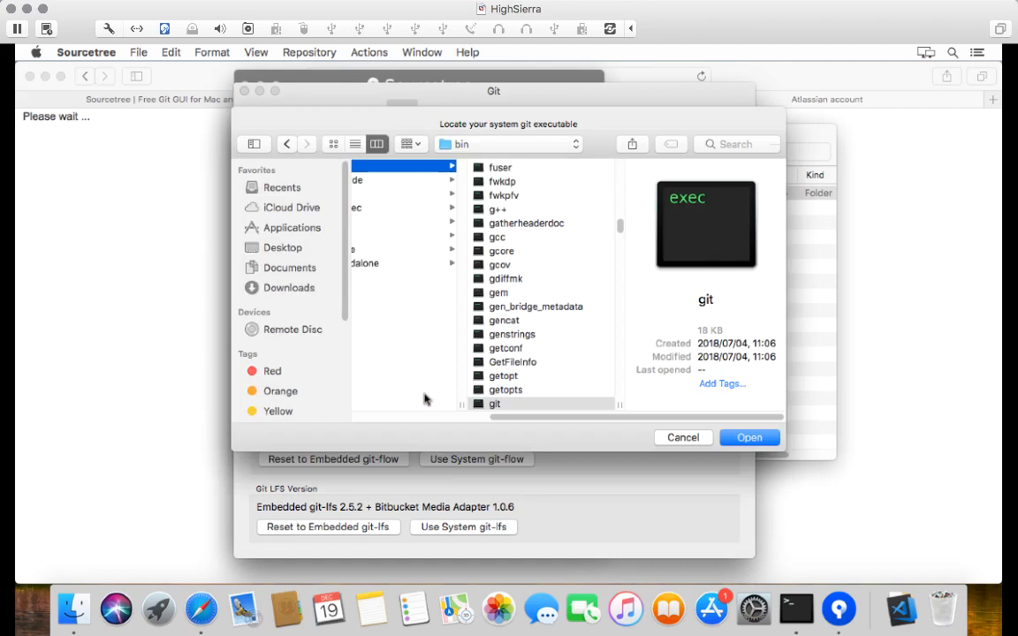
mouse_move(452, 159)
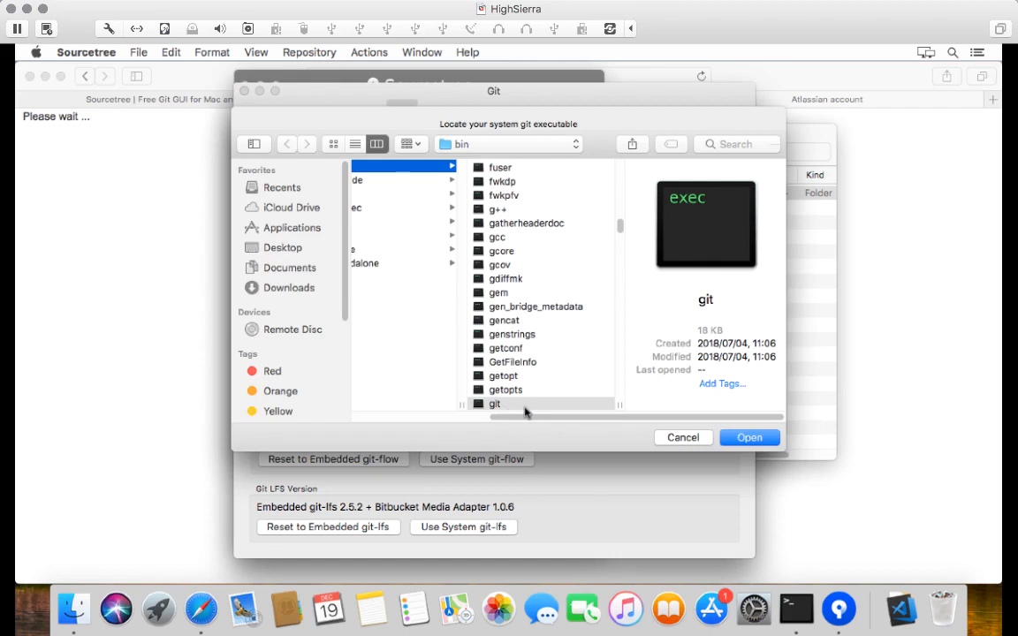
left_click(748, 438)
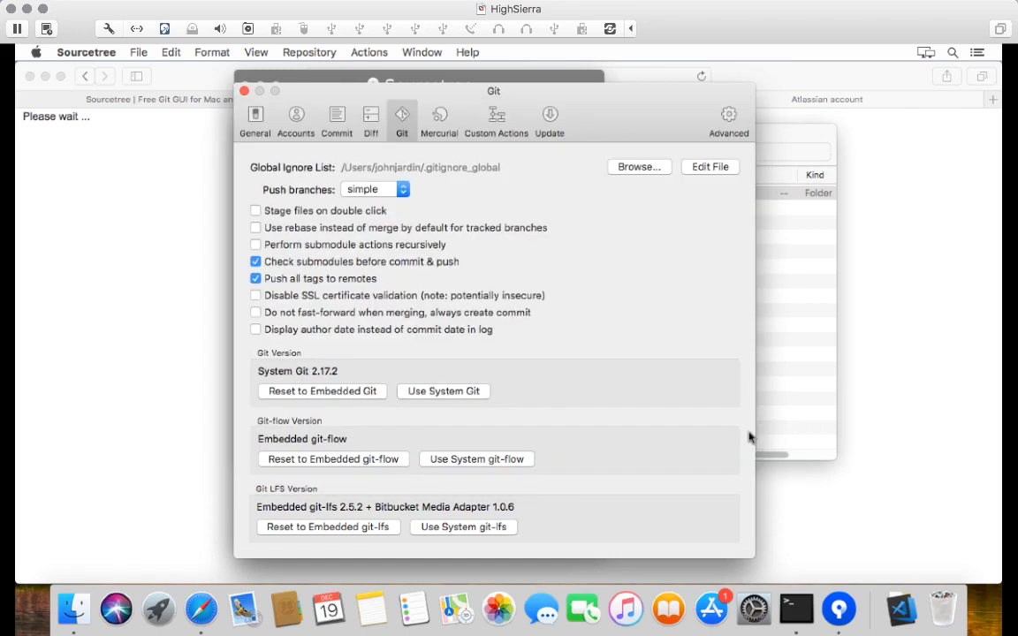
mouse_move(336, 378)
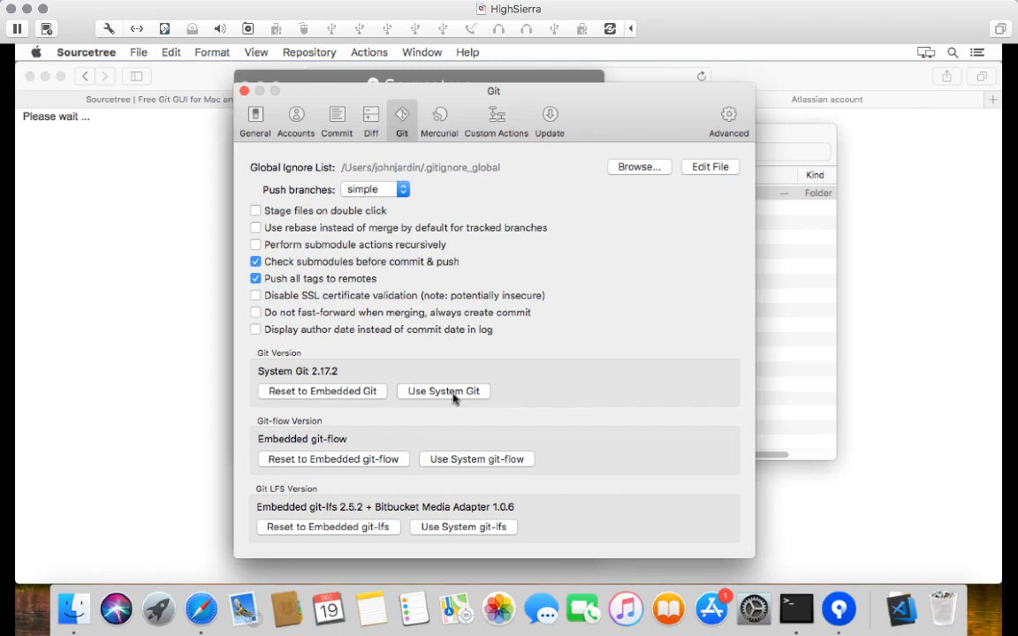
mouse_move(336, 468)
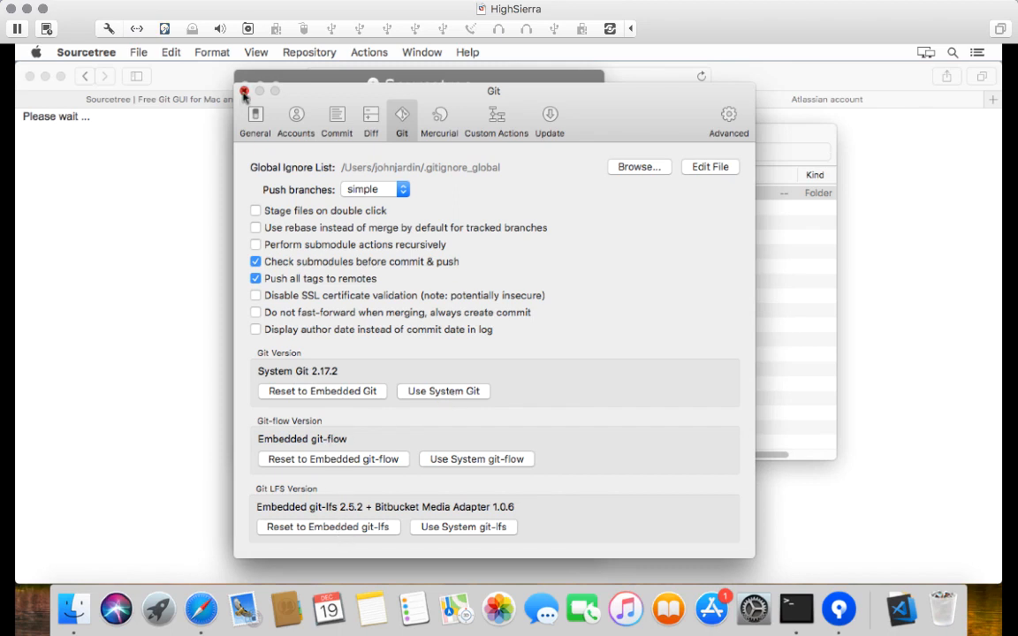
- Close Sourcetree preferences and reveal the lodash repository's HTTPS clone URL on GitHub
left_click(245, 91)
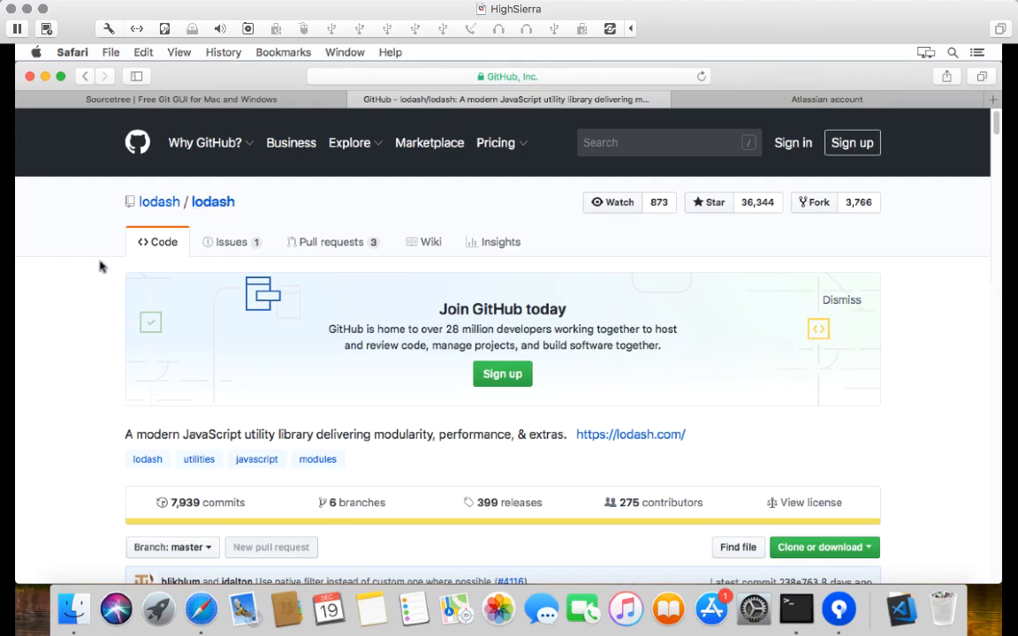
mouse_move(212, 202)
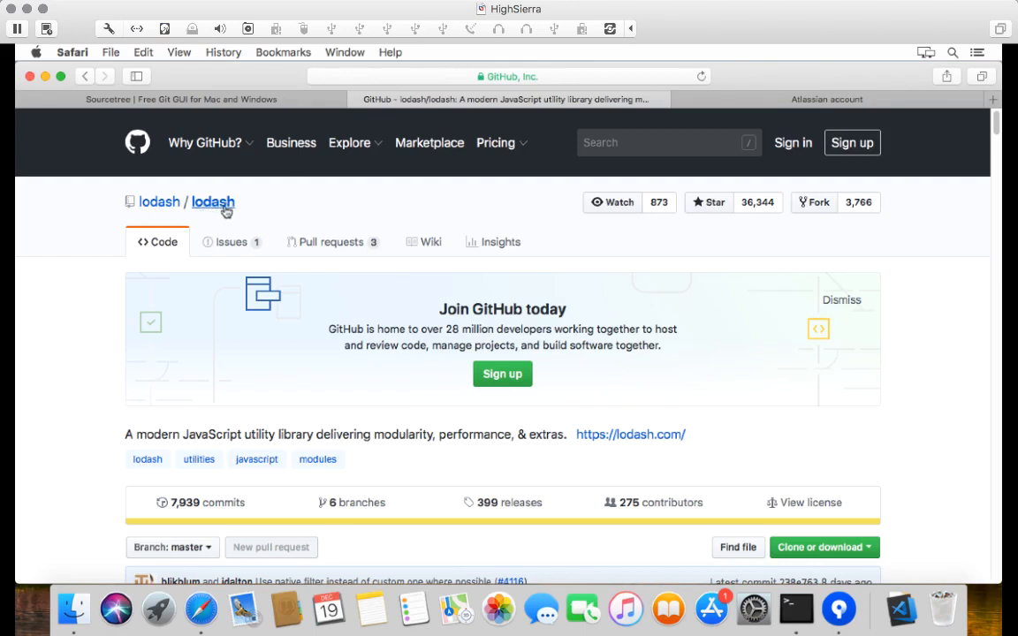
scroll("down", 3)
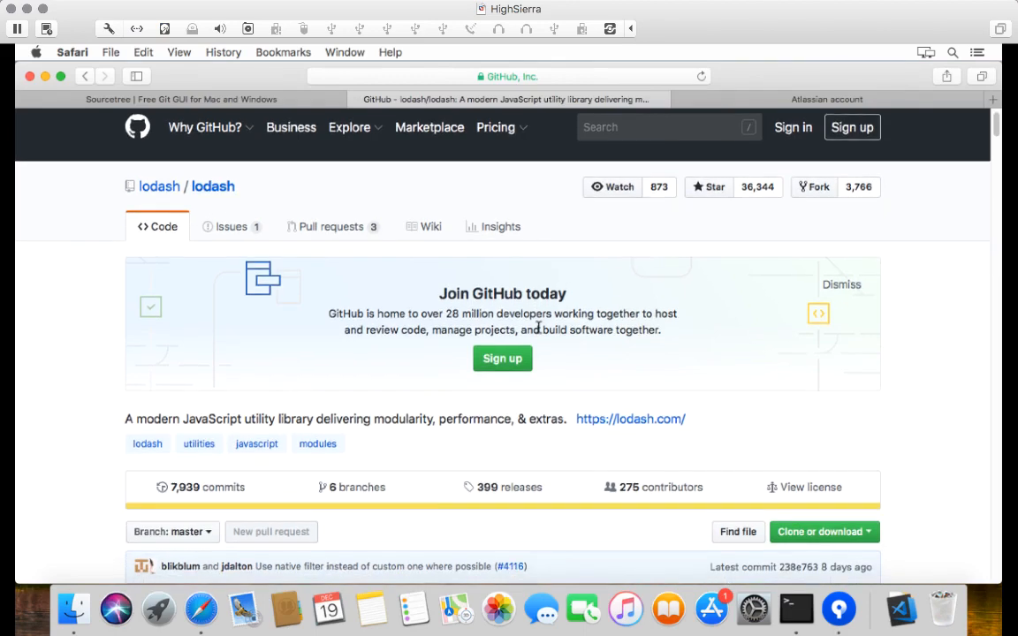
left_click(823, 515)
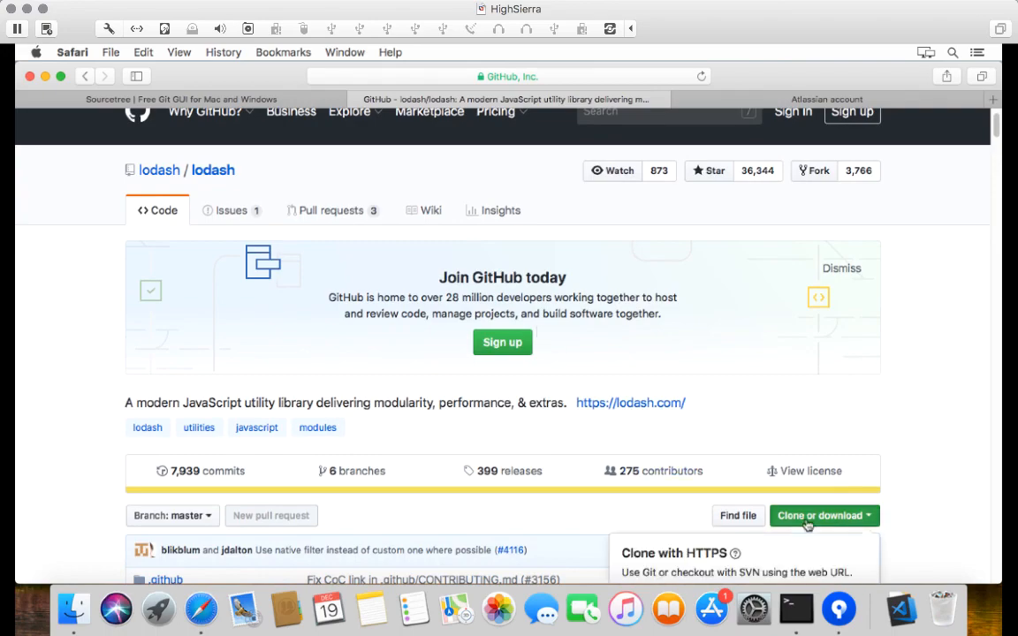
scroll("down", 3)
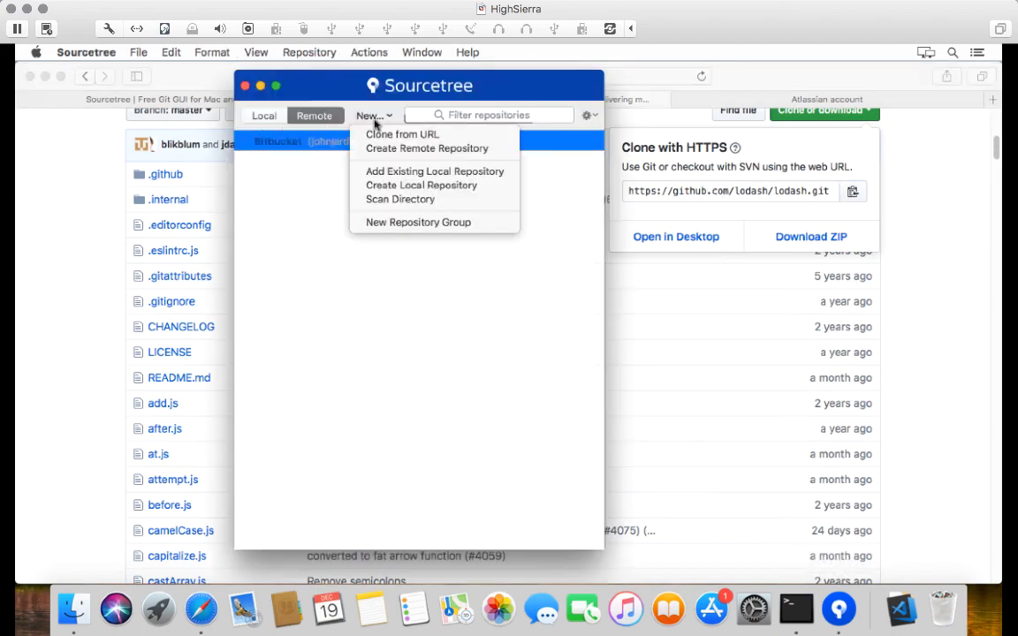
left_click(401, 134)
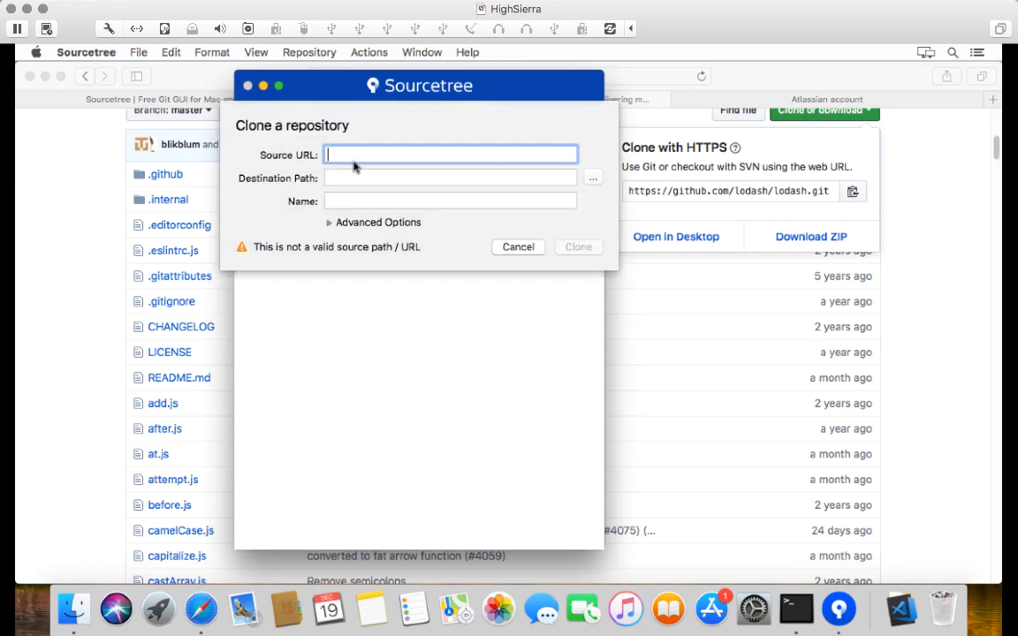
type("https://github.com/lodash/lodash.git")
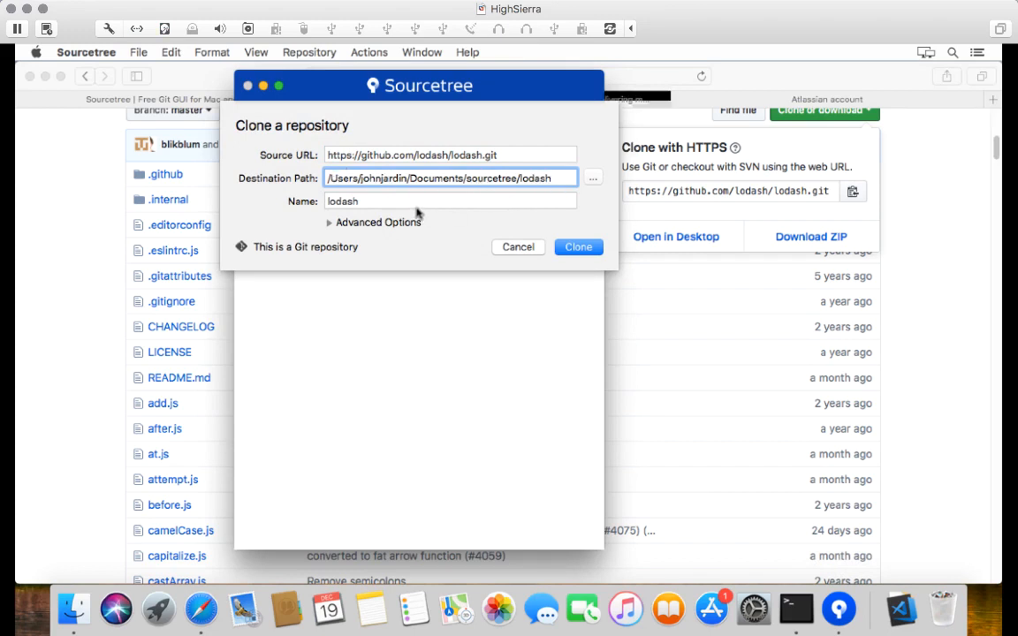
left_click(579, 247)
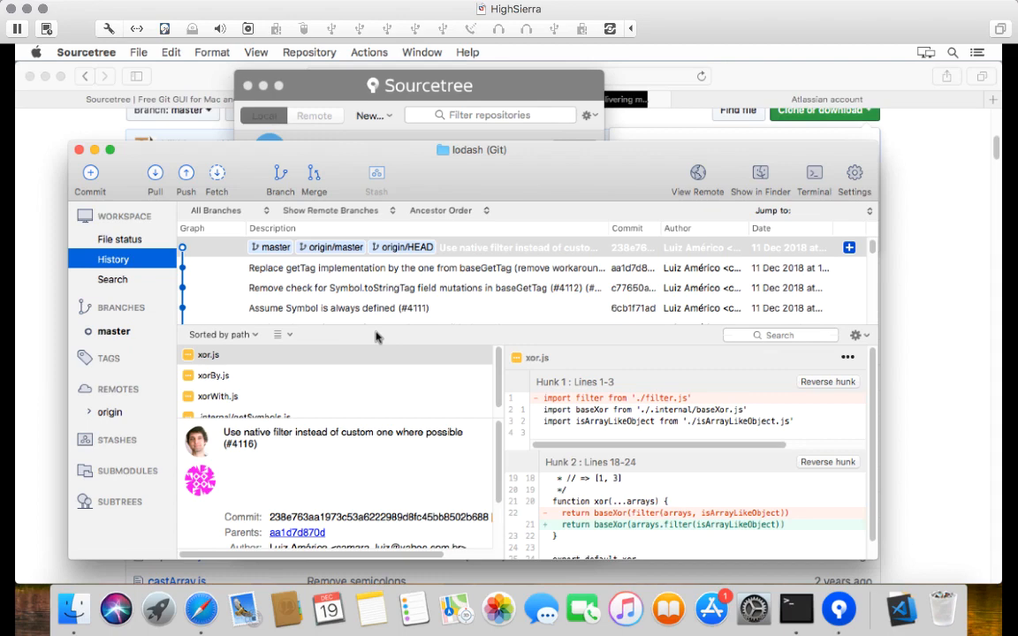
mouse_move(126, 188)
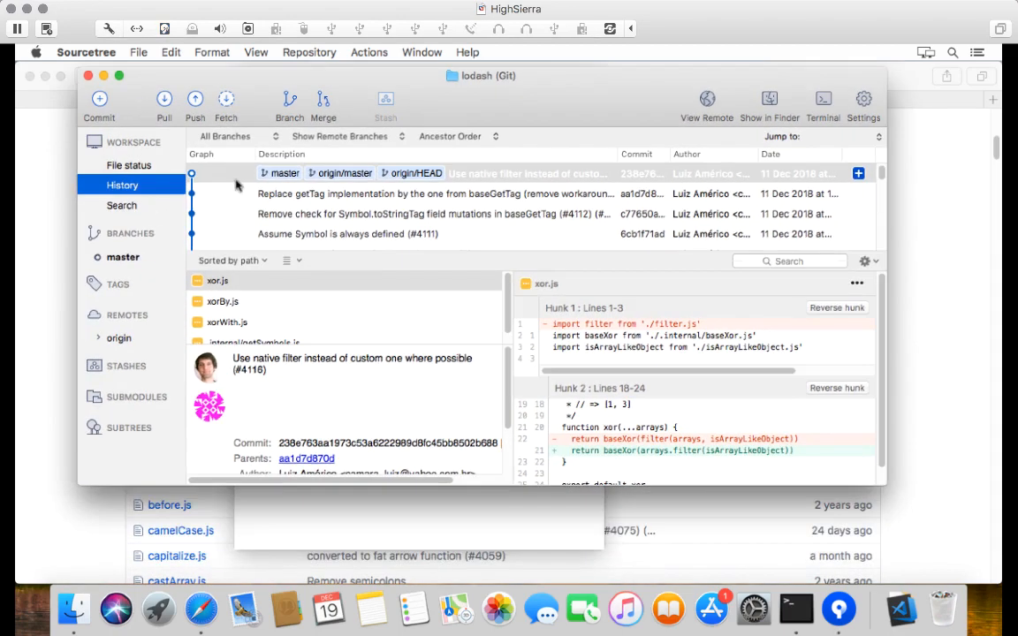
mouse_move(290, 186)
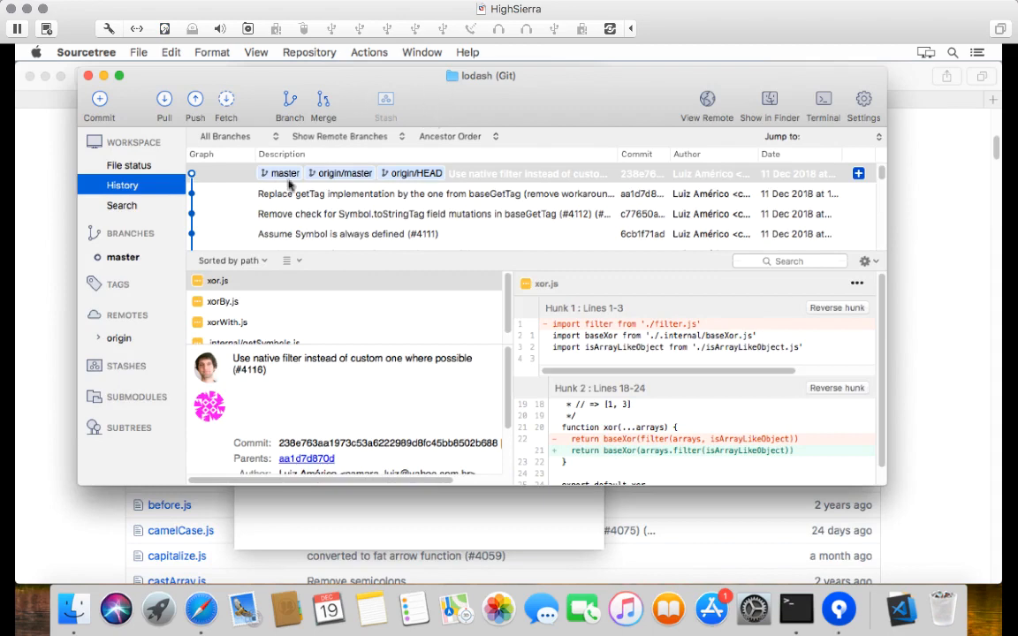
- Open Documents in Finder and expand sourcetree to find the lodash folder
left_click(428, 213)
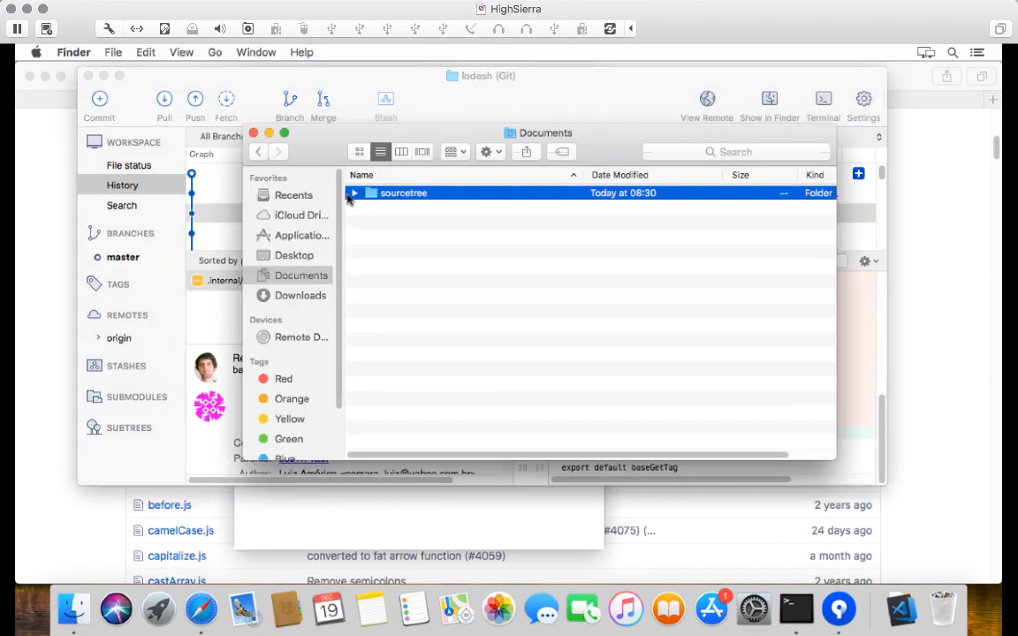
left_click(354, 193)
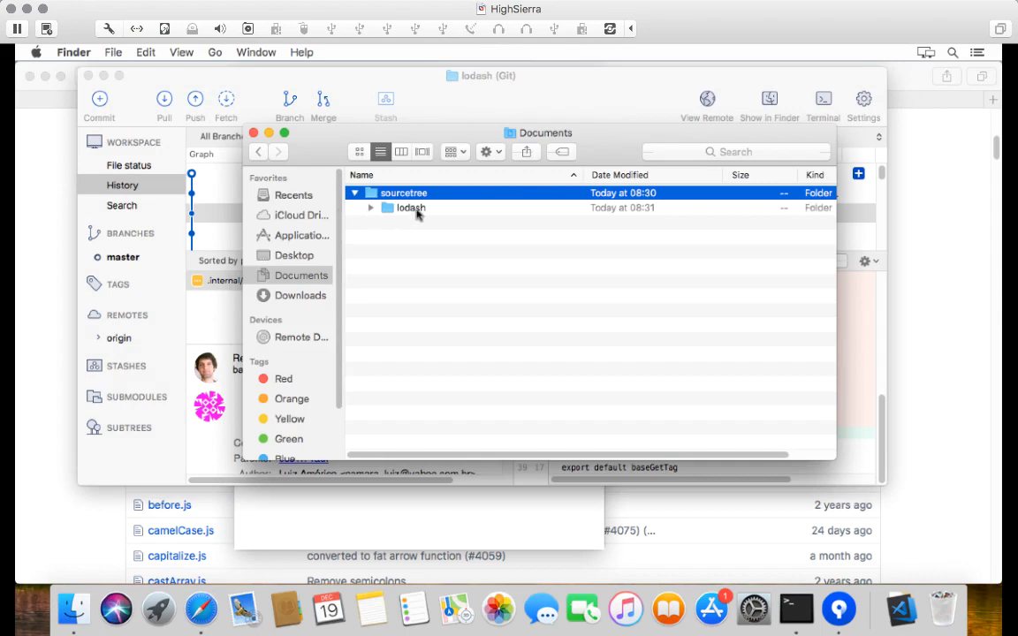